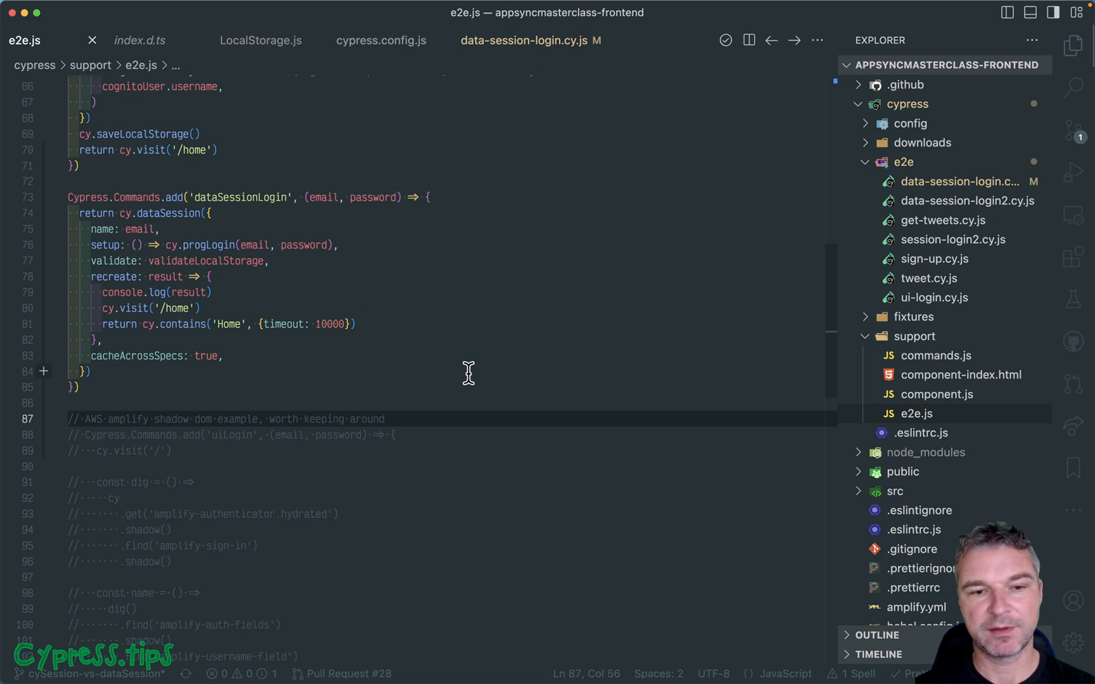
Rerun the data-session-login spec and go back to the recreate callback in e2e.js
{"action": "left_click", "coordinate": [498, 261]}
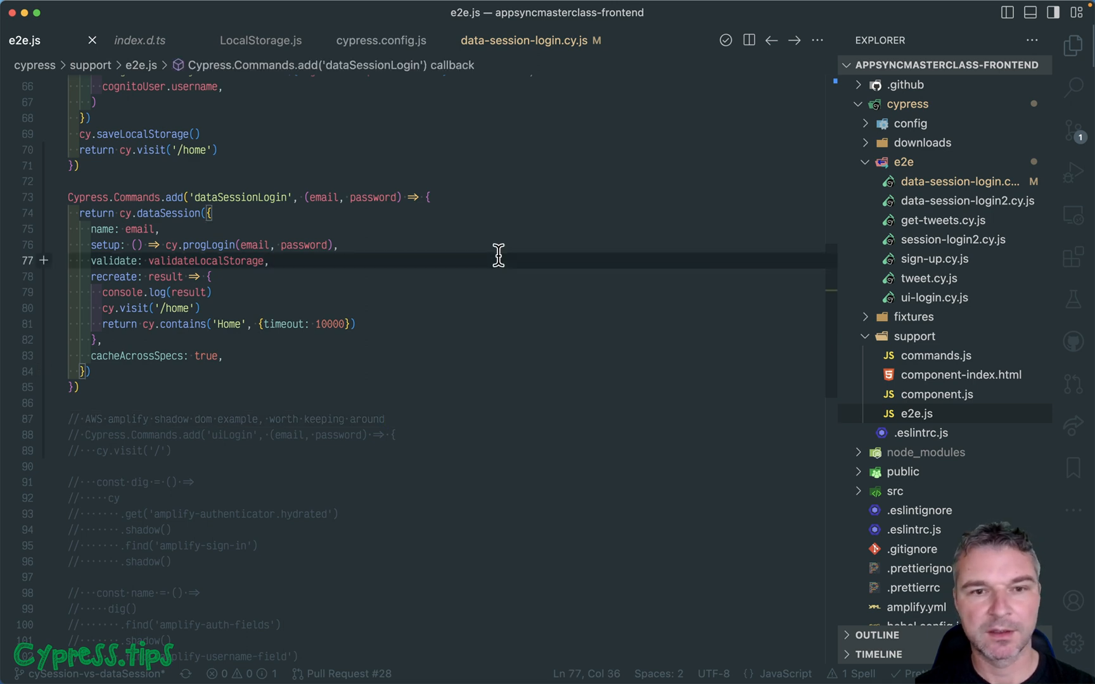
{"action": "left_click", "coordinate": [527, 40]}
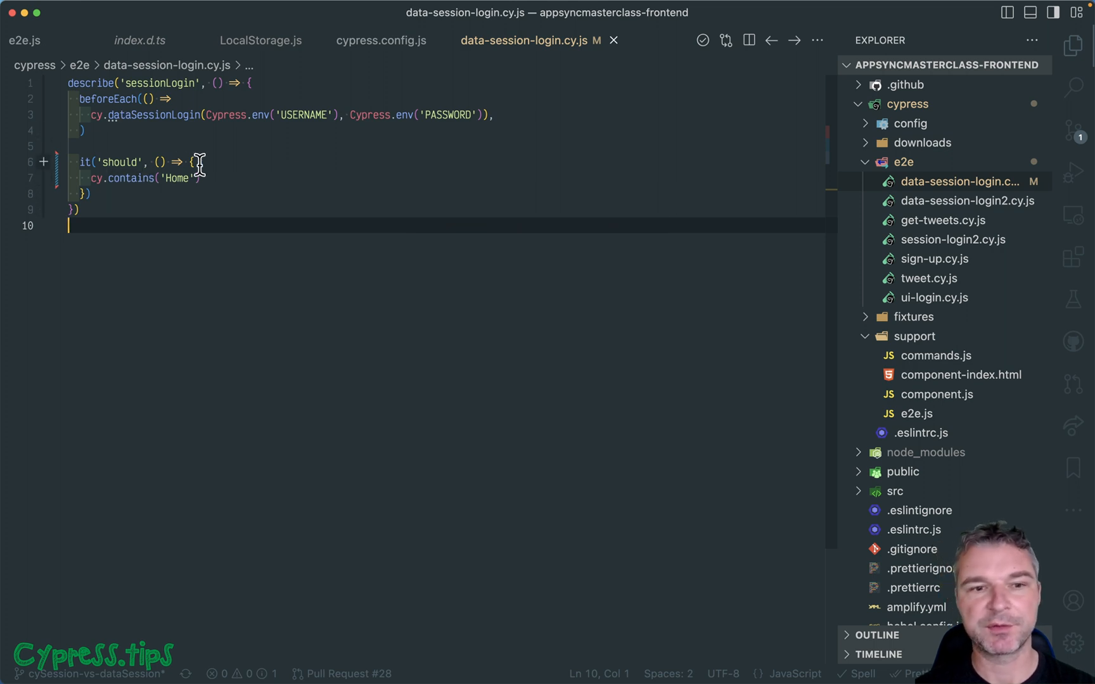
{"action": "left_click", "coordinate": [916, 413]}
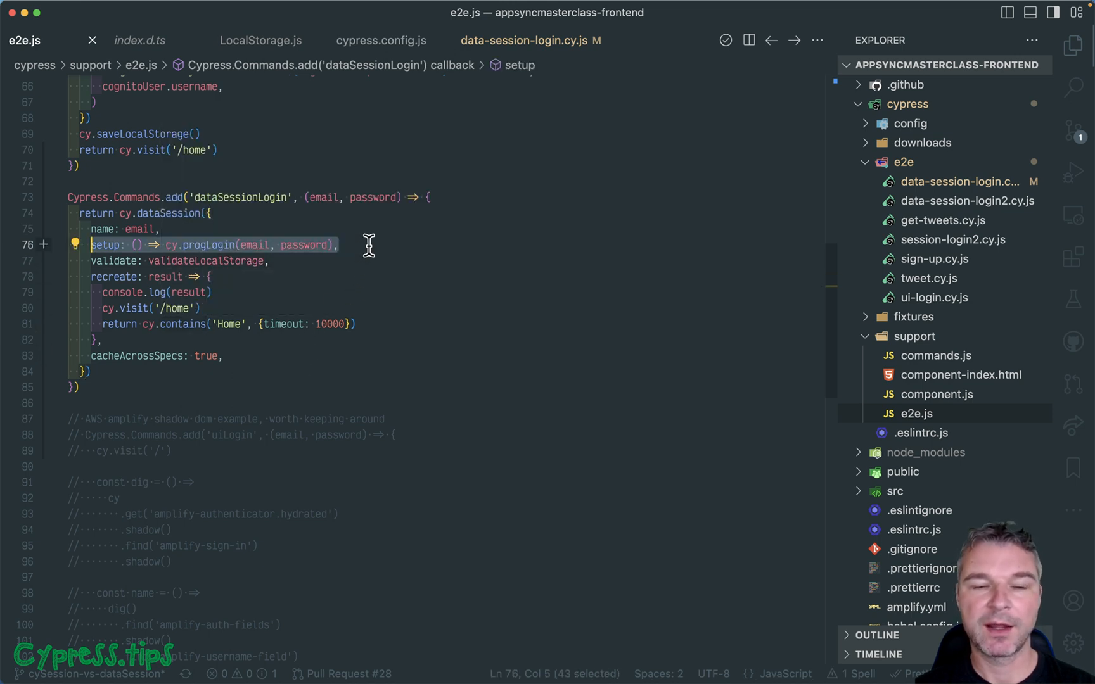
{"action": "mouse_move", "coordinate": [231, 251]}
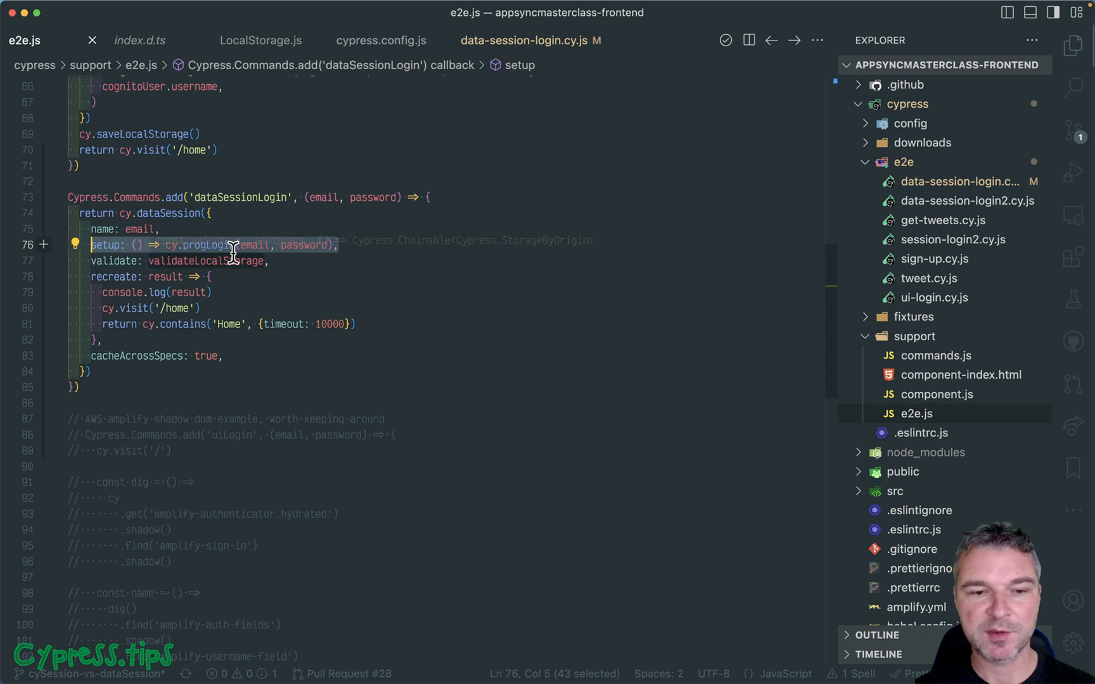
{"action": "scroll", "scroll_direction": "up", "scroll_amount": 3}
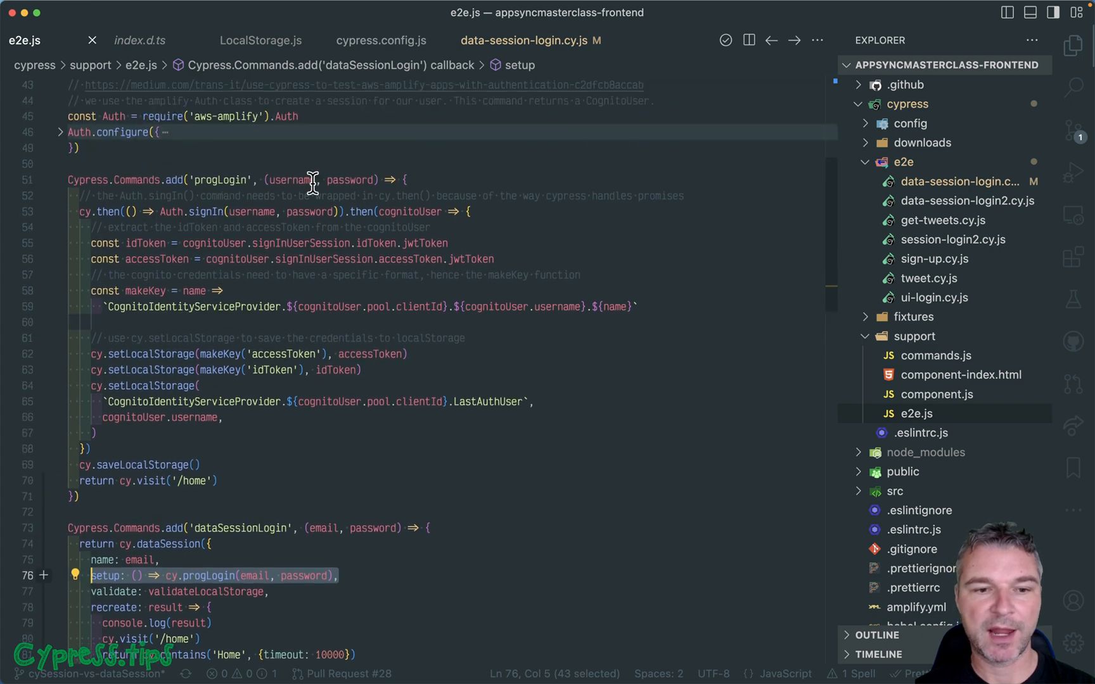
{"action": "scroll", "scroll_direction": "down", "scroll_amount": 3}
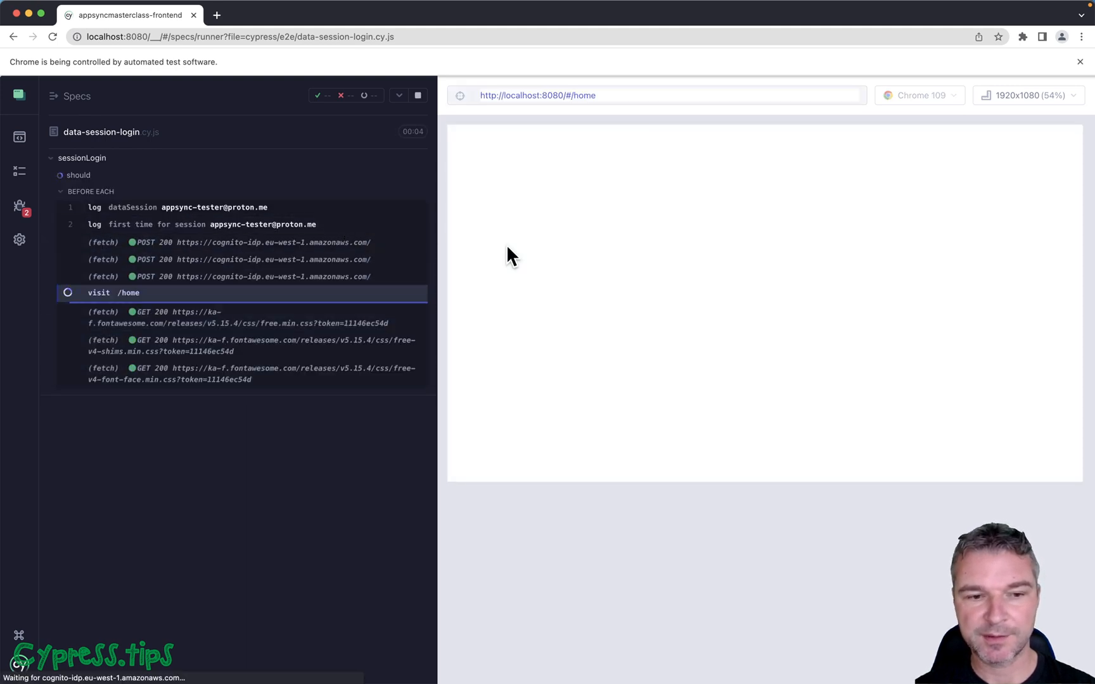
{"action": "mouse_move", "coordinate": [699, 282]}
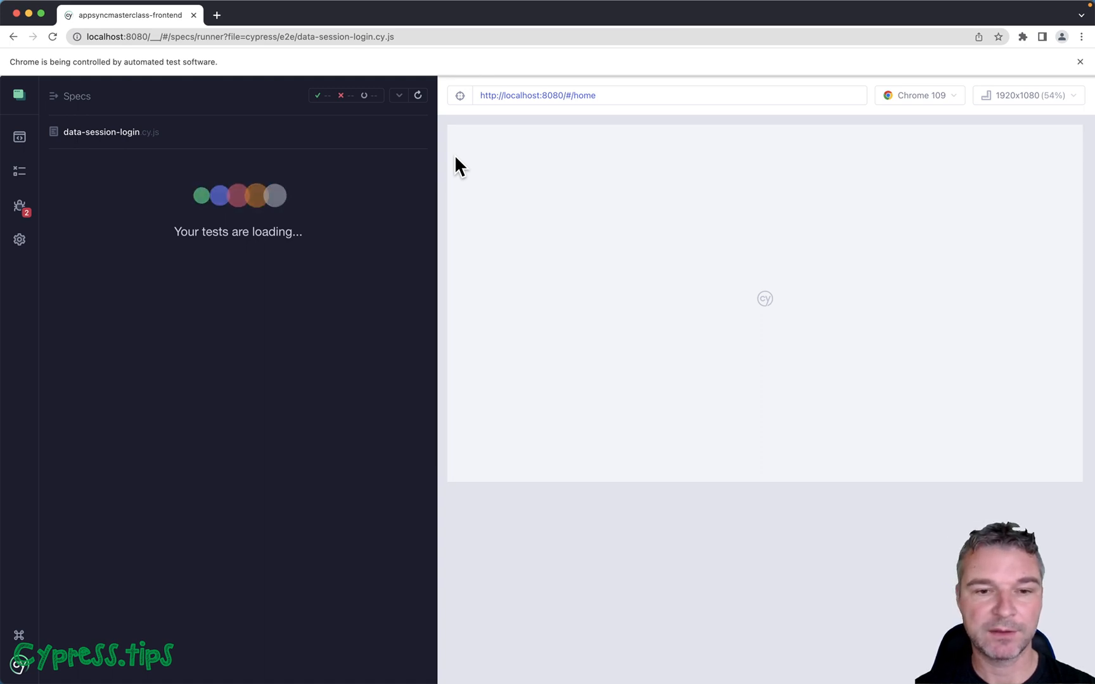
{"action": "mouse_move", "coordinate": [444, 194]}
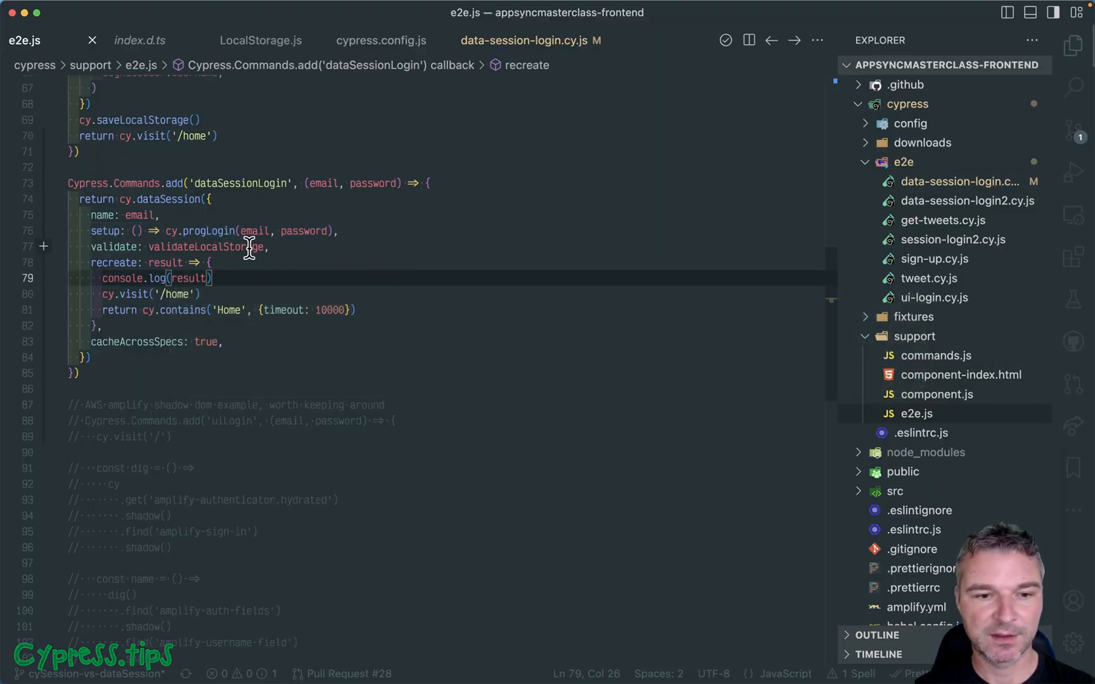
Jump to and read the validateLocalStorage definition
{"action": "double_click", "coordinate": [209, 246]}
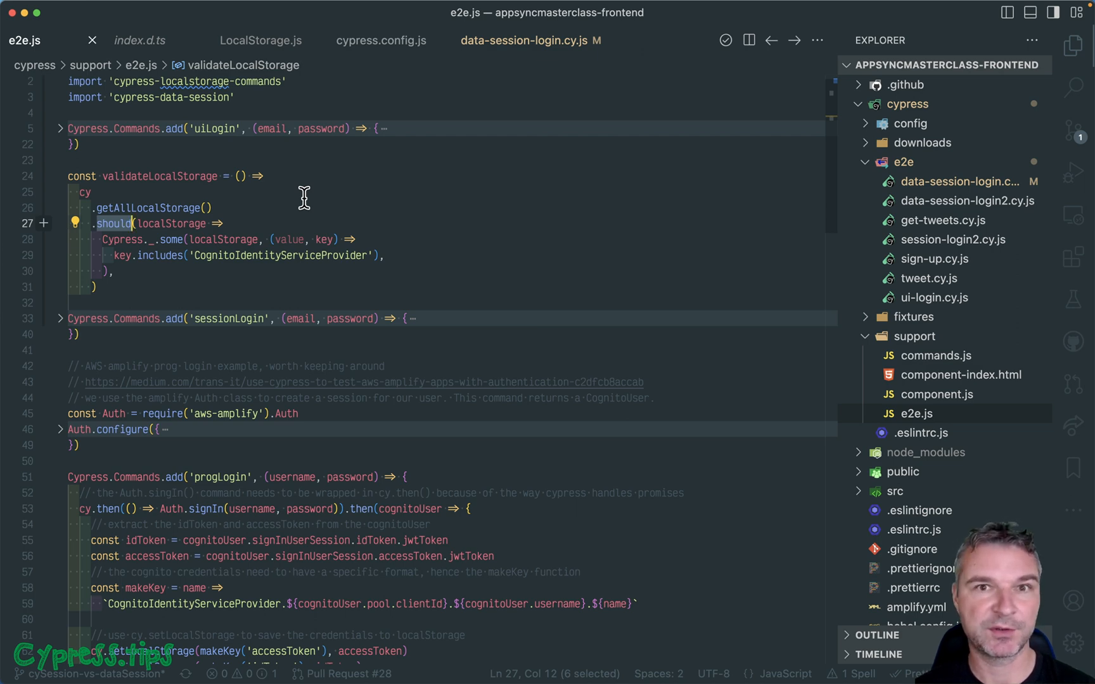
{"action": "mouse_move", "coordinate": [315, 231]}
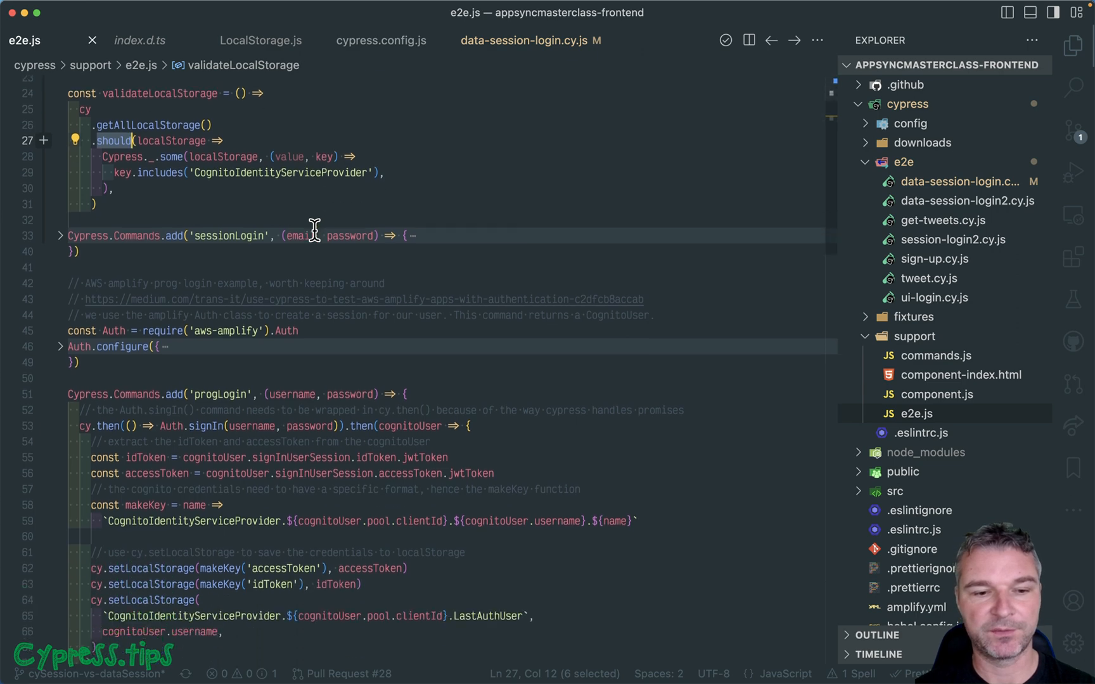
{"action": "scroll", "scroll_direction": "down", "scroll_amount": 3}
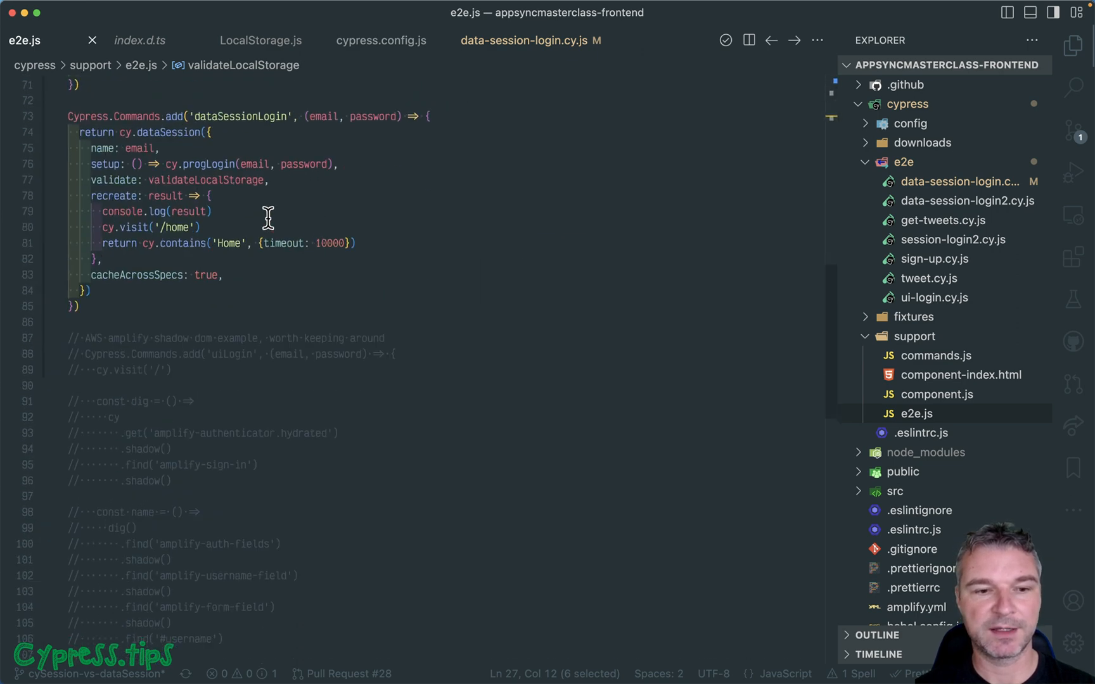
{"action": "scroll", "scroll_direction": "up", "scroll_amount": 3}
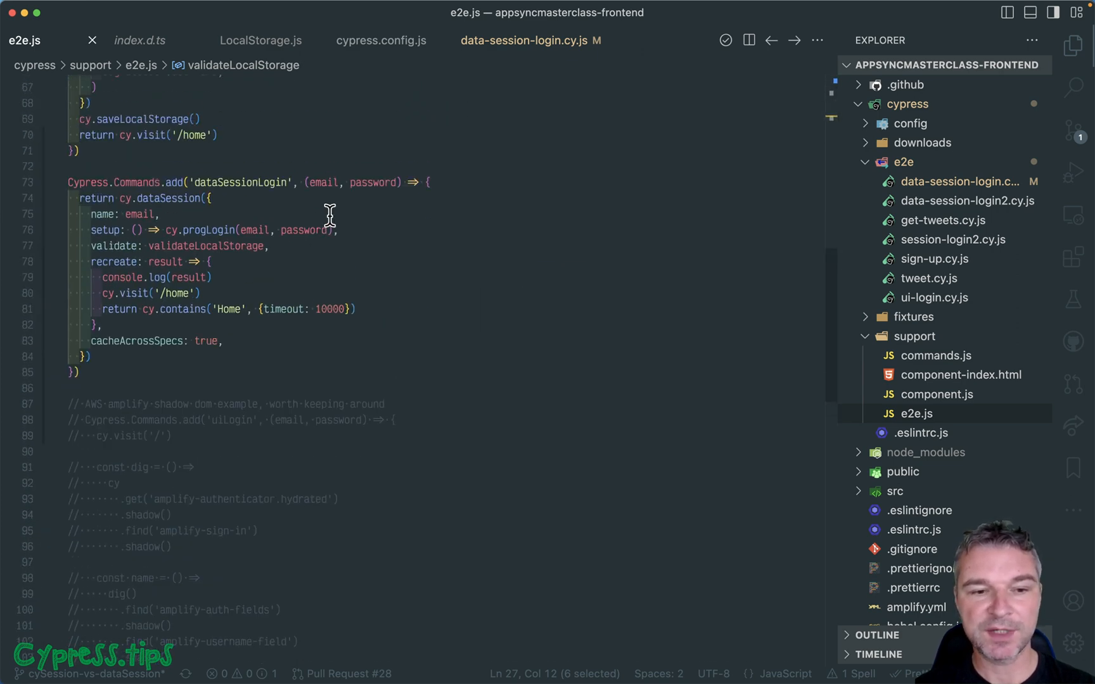
{"action": "scroll", "scroll_direction": "up", "scroll_amount": 3}
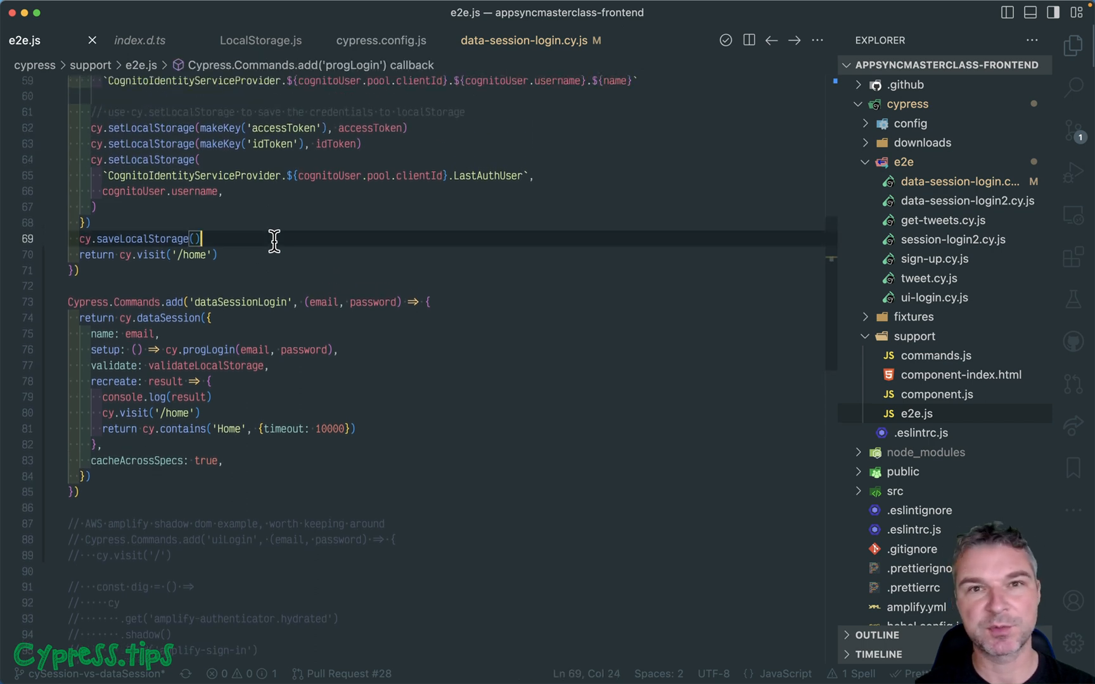
{"action": "mouse_move", "coordinate": [372, 54]}
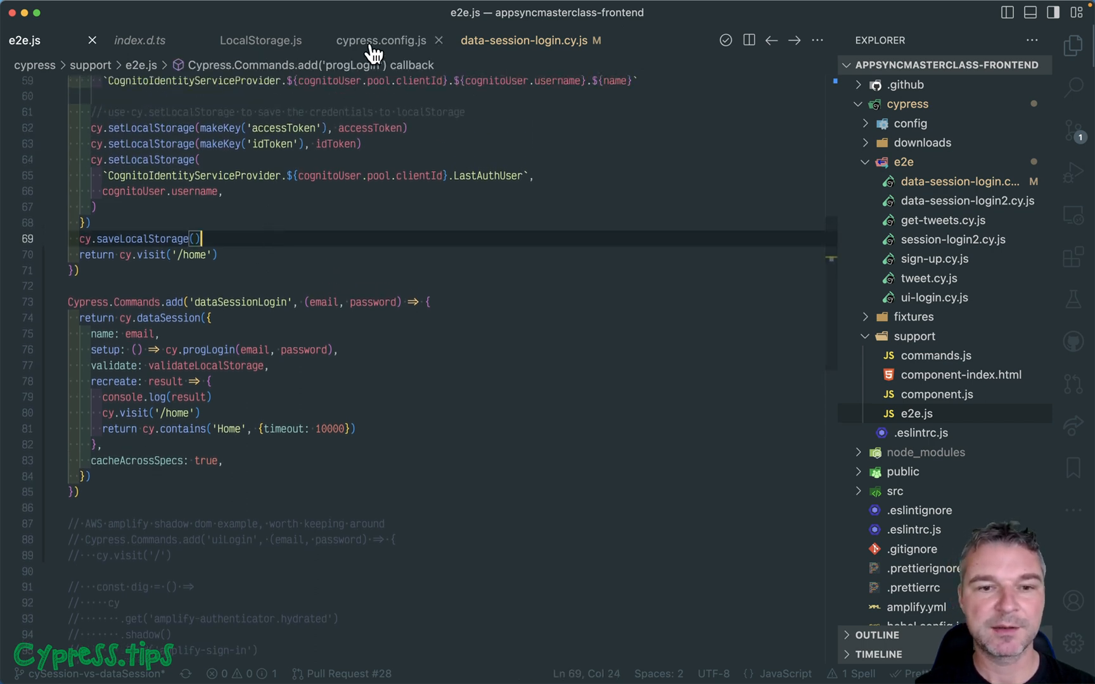
Check cypress.config.js and the spec, then comment out cy.saveLocalStorage() in e2e.js
{"action": "left_click", "coordinate": [382, 40]}
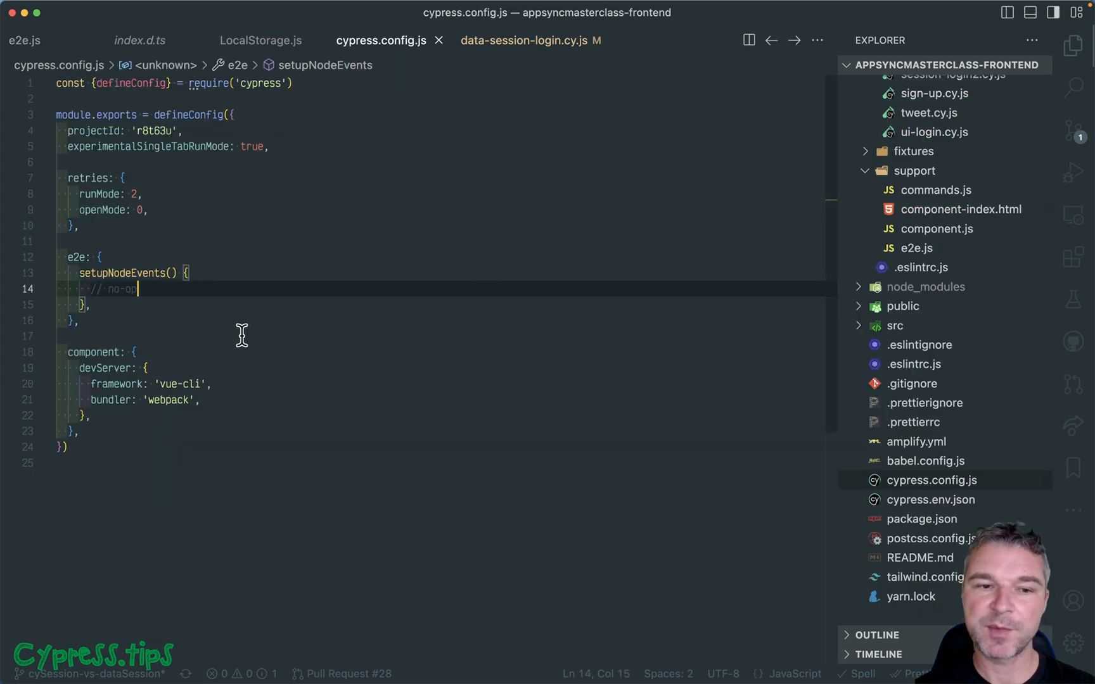
{"action": "mouse_move", "coordinate": [484, 76]}
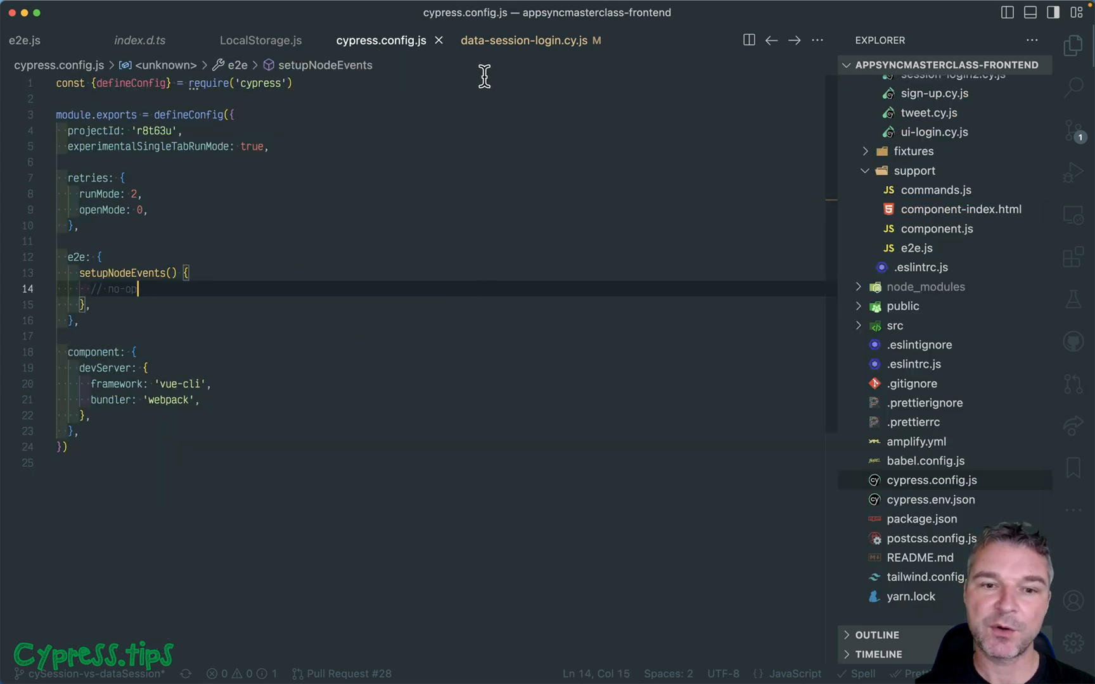
{"action": "left_click", "coordinate": [526, 39]}
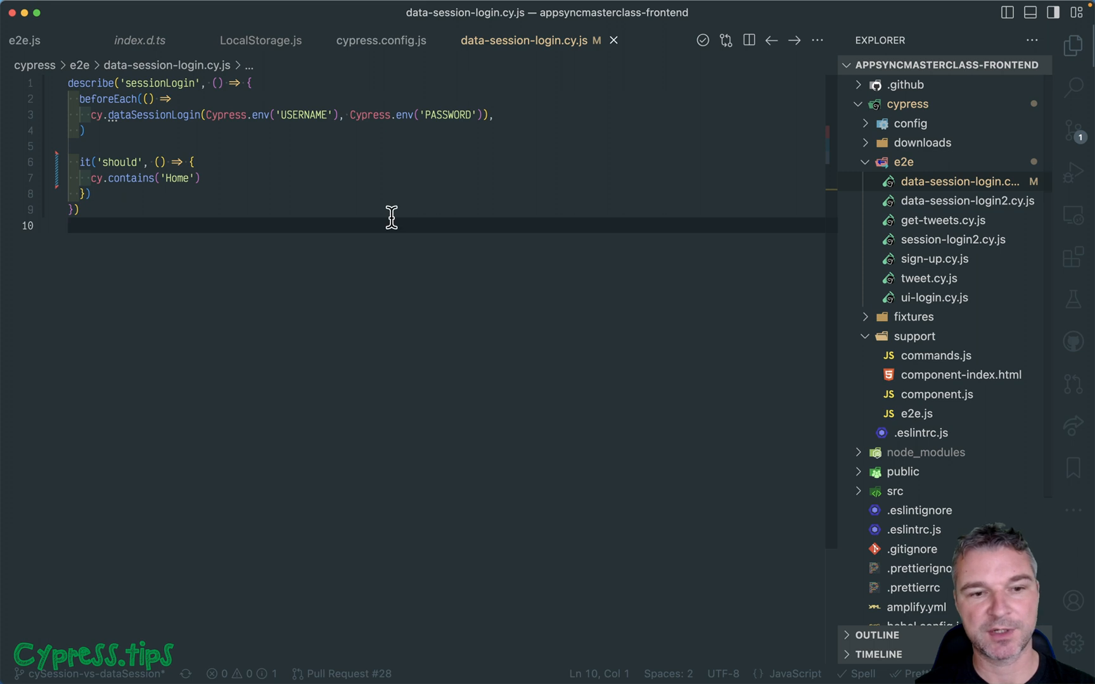
{"action": "left_click", "coordinate": [24, 40]}
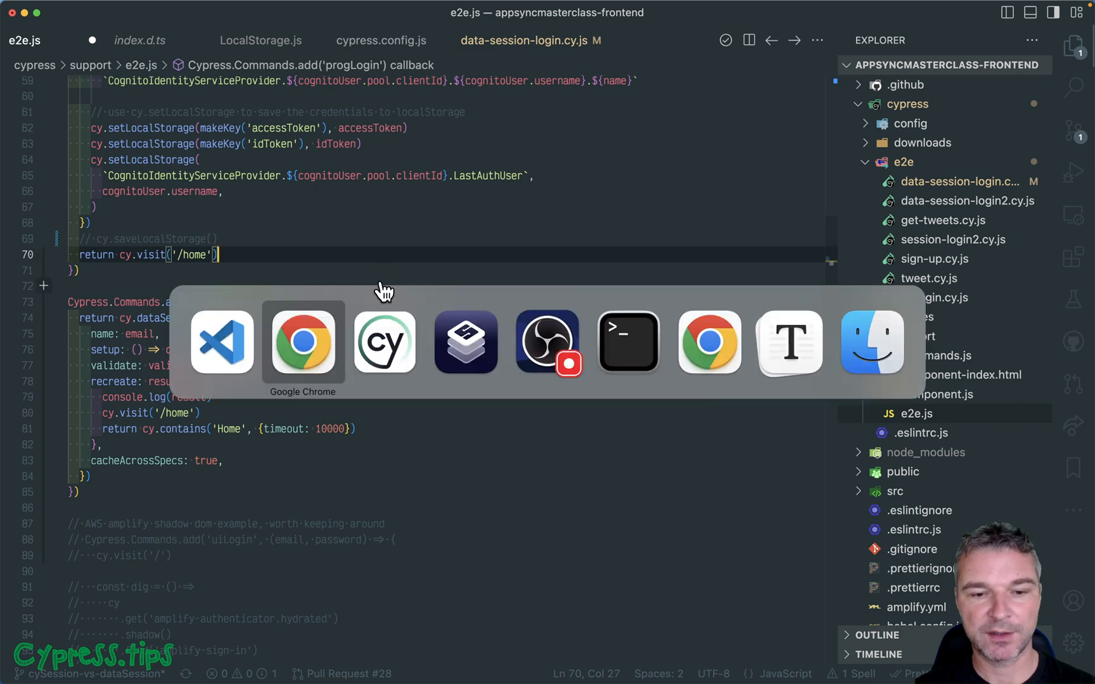
Chain .then(() => { return Cypress._.clone(localStorage) }) onto cy.visit('/home')
{"action": "left_click", "coordinate": [383, 342]}
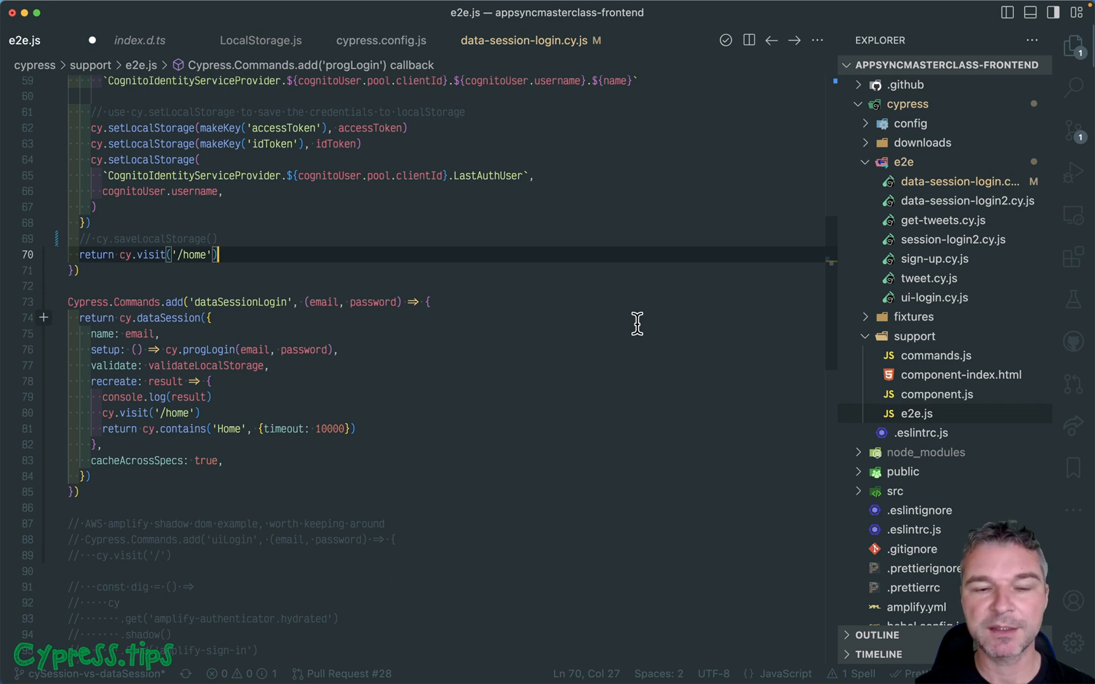
{"action": "type", "text": ".then"}
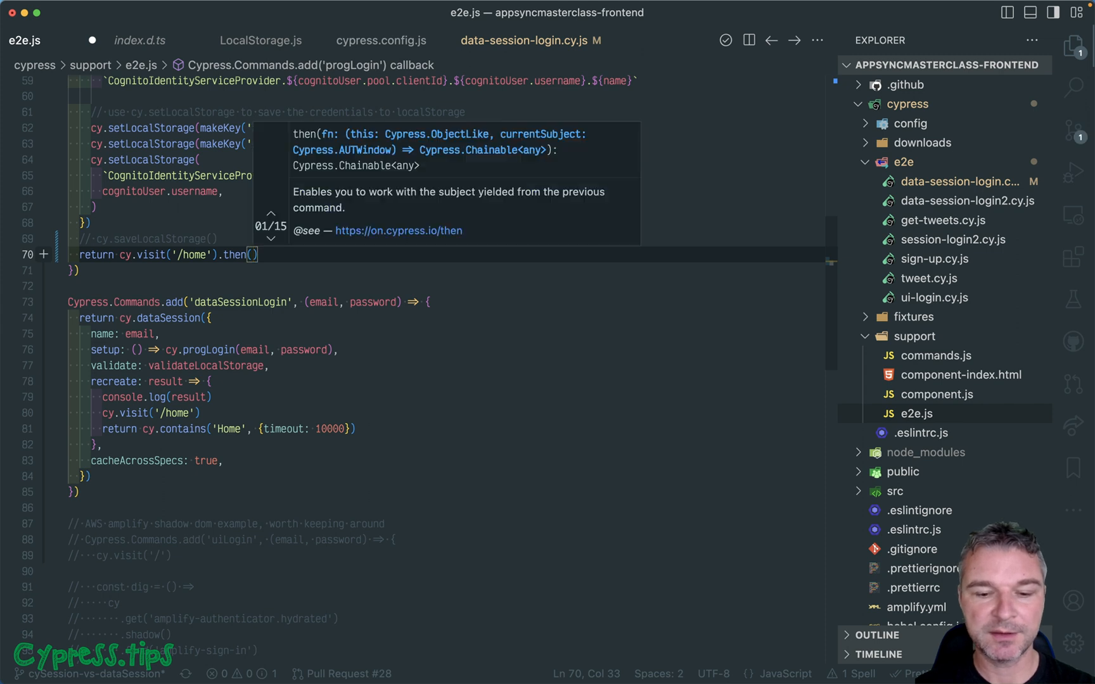
{"action": "type", "text": "() =>)"}
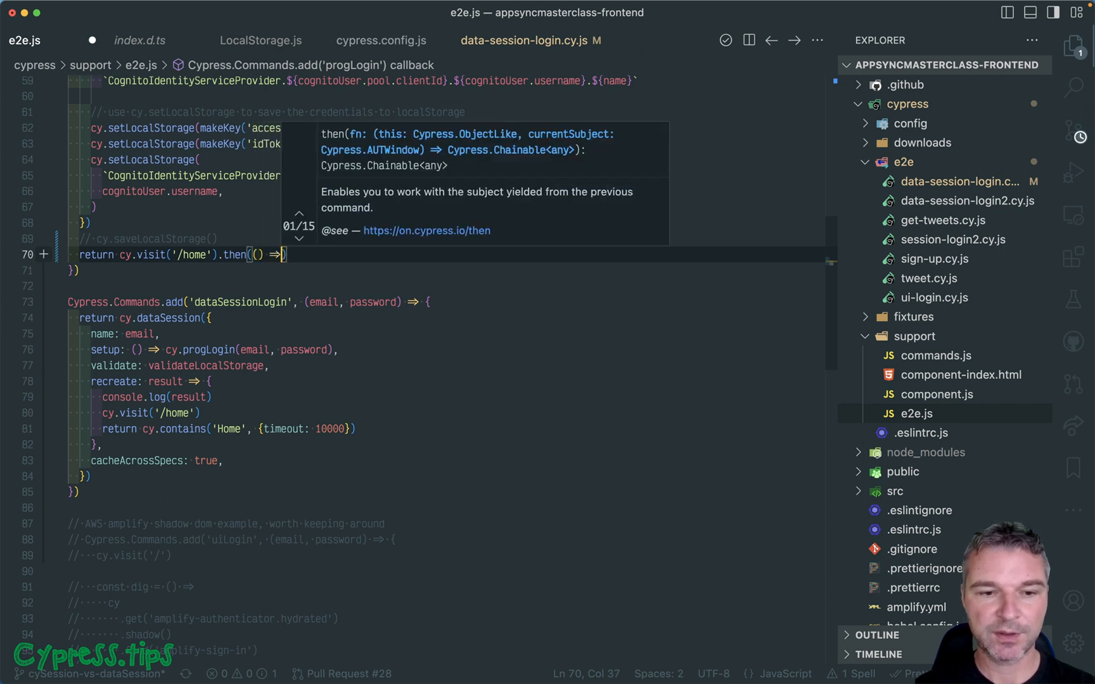
{"action": "key", "text": "Enter"}
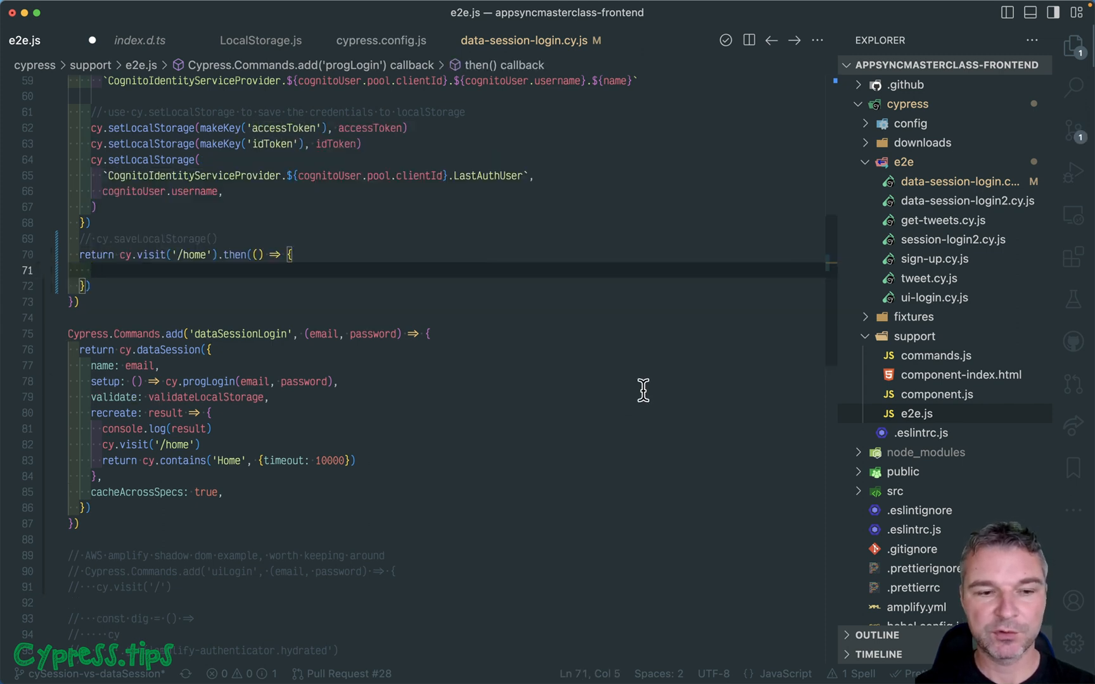
{"action": "type", "text": "return"}
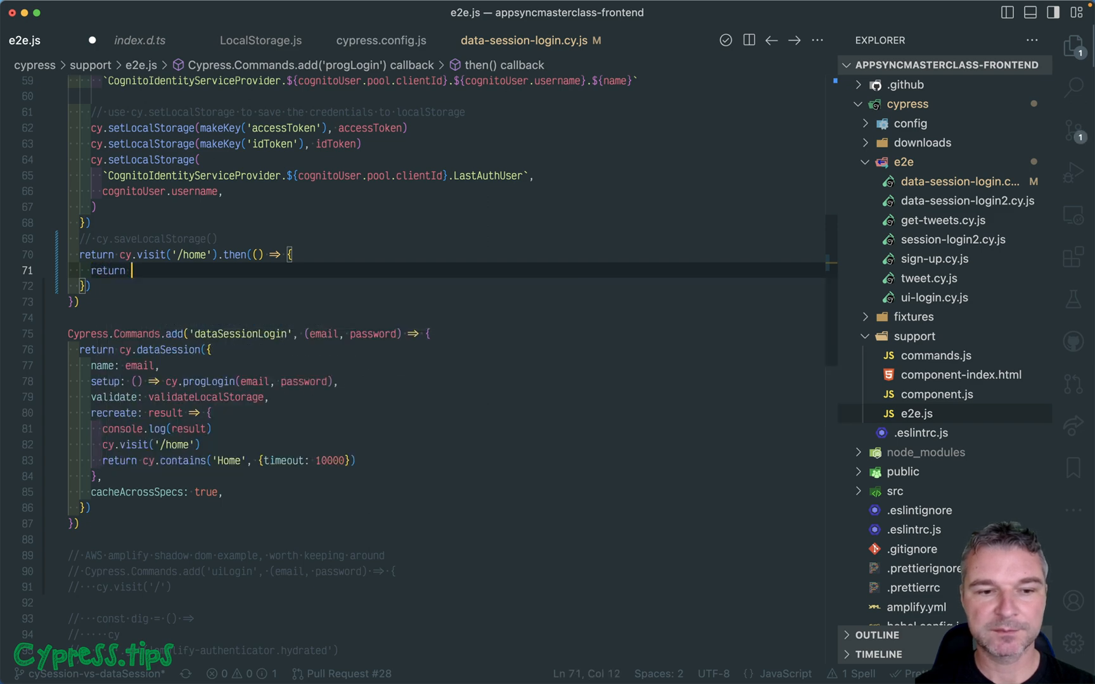
{"action": "type", "text": "localStorage"}
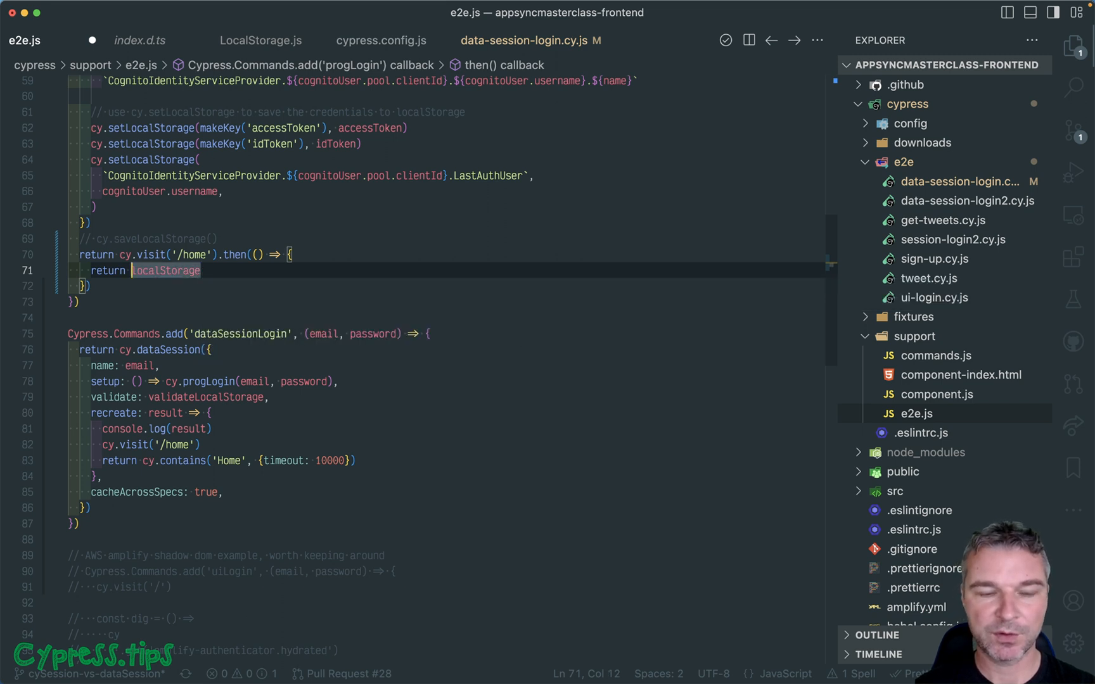
{"action": "type", "text": "Cypress._.clone("}
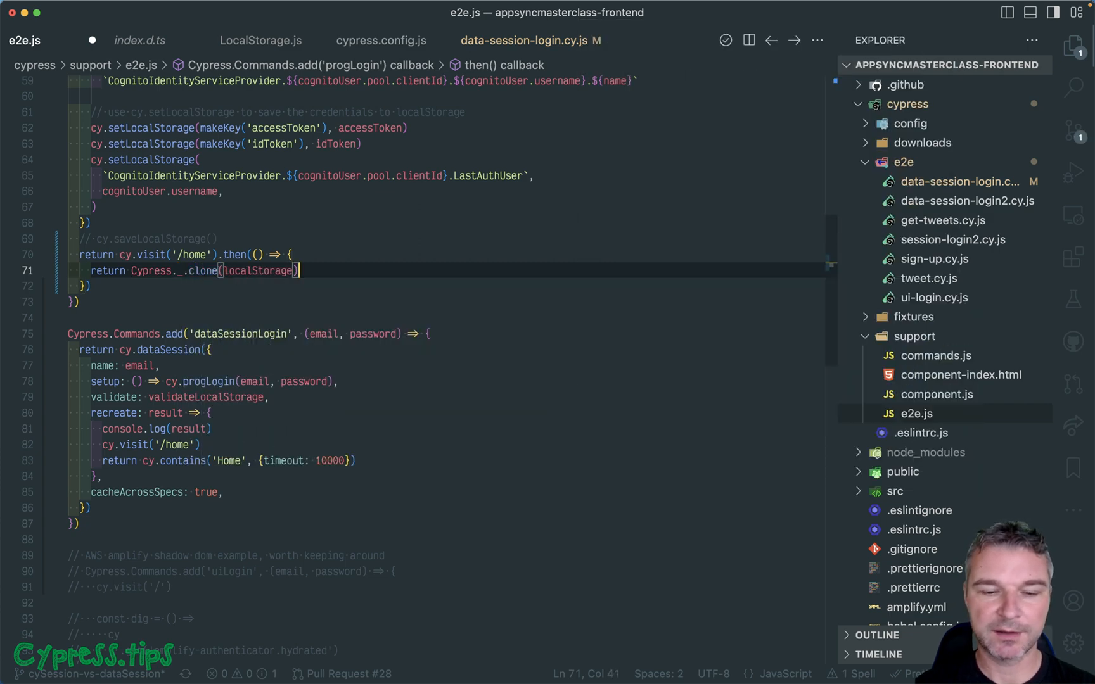
{"action": "mouse_move", "coordinate": [715, 438]}
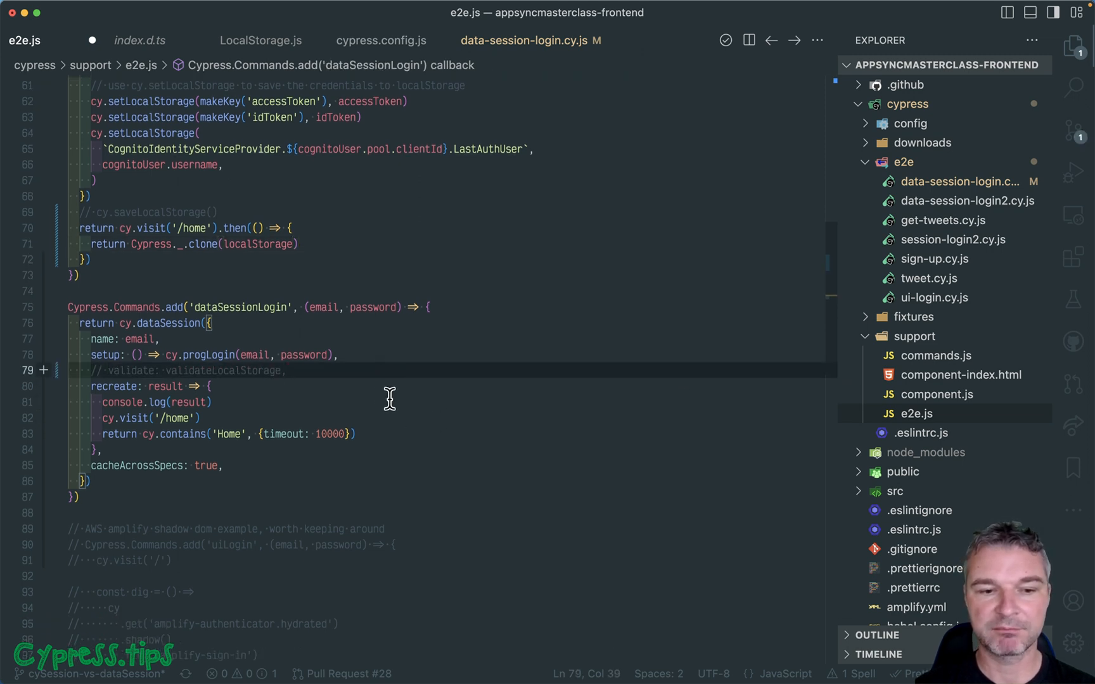
{"action": "mouse_move", "coordinate": [346, 308]}
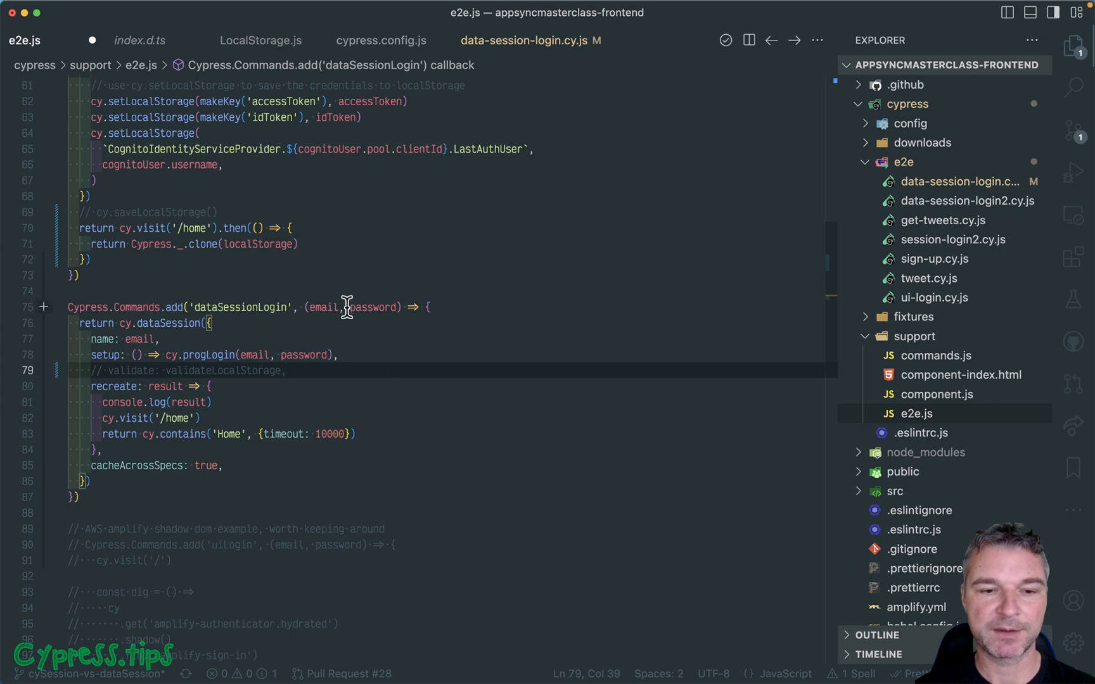
{"action": "mouse_move", "coordinate": [266, 243]}
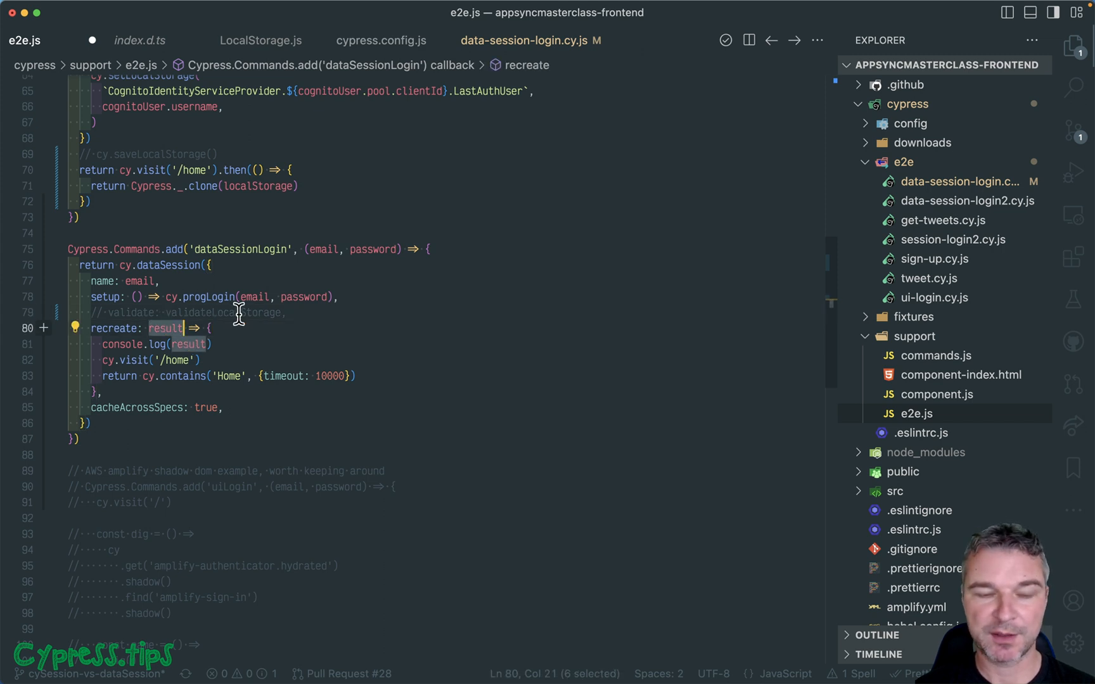
{"action": "mouse_move", "coordinate": [160, 338]}
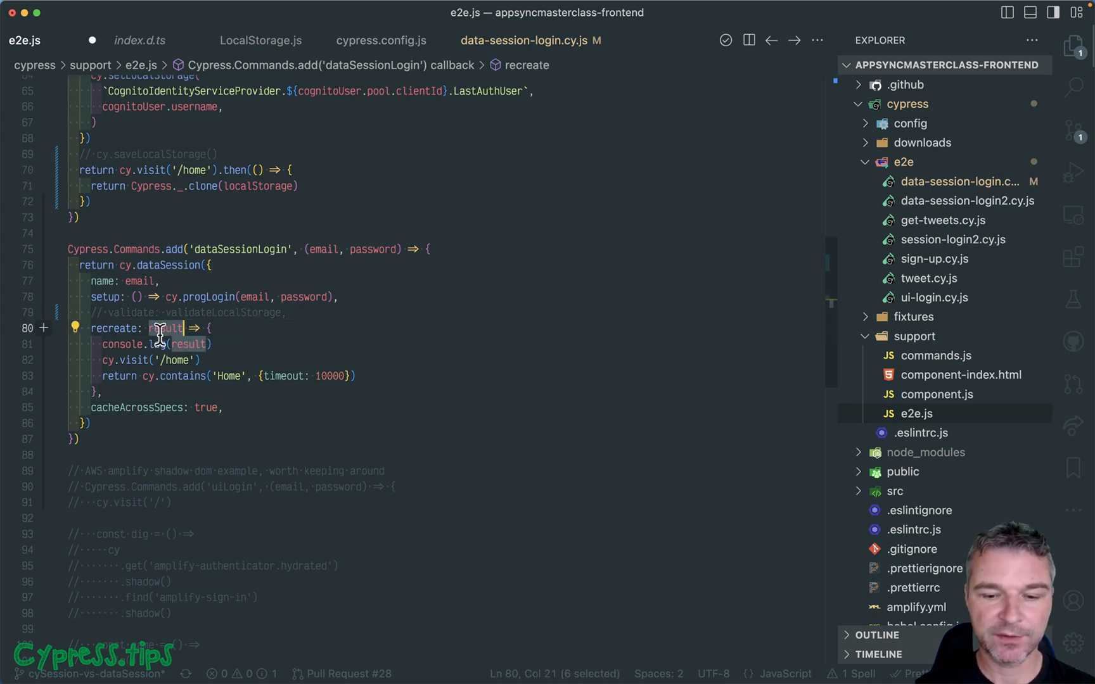
Rename the recreate parameter to ls and log ls instead
{"action": "type", "text": "ls"}
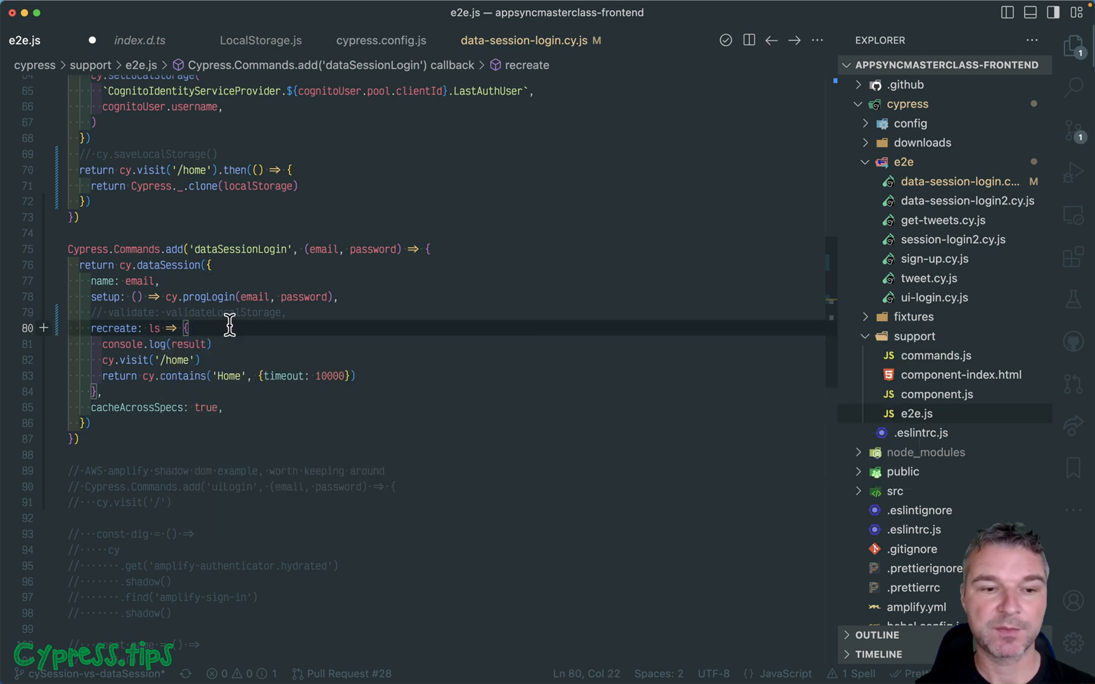
{"action": "left_click", "coordinate": [207, 186]}
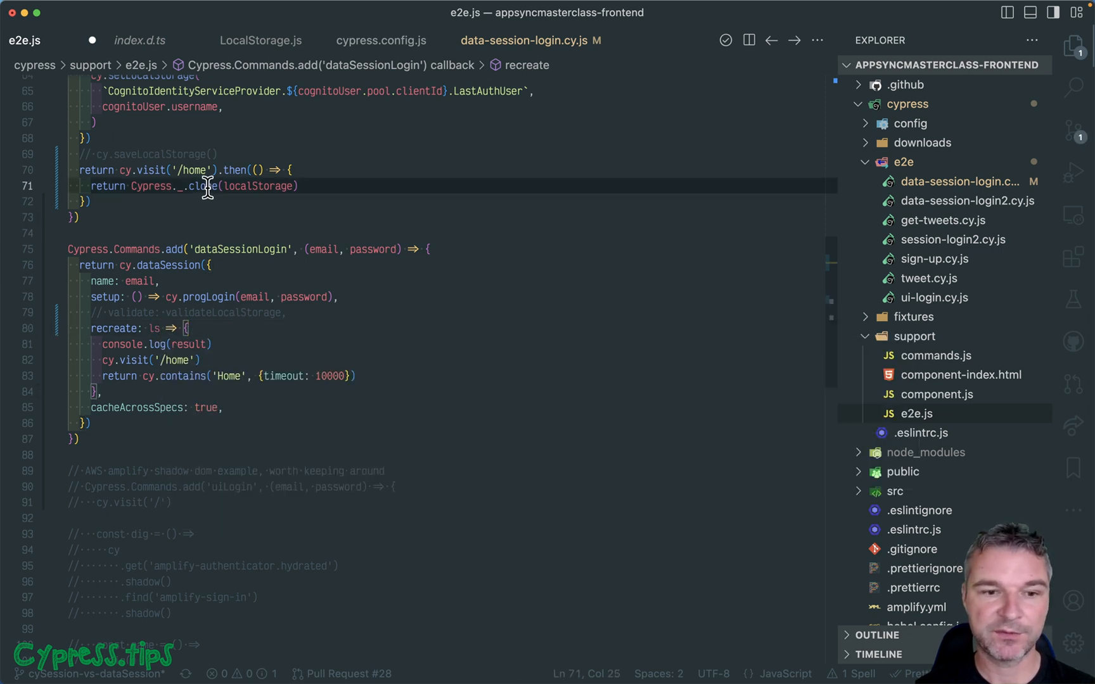
{"action": "triple_click", "coordinate": [192, 151]}
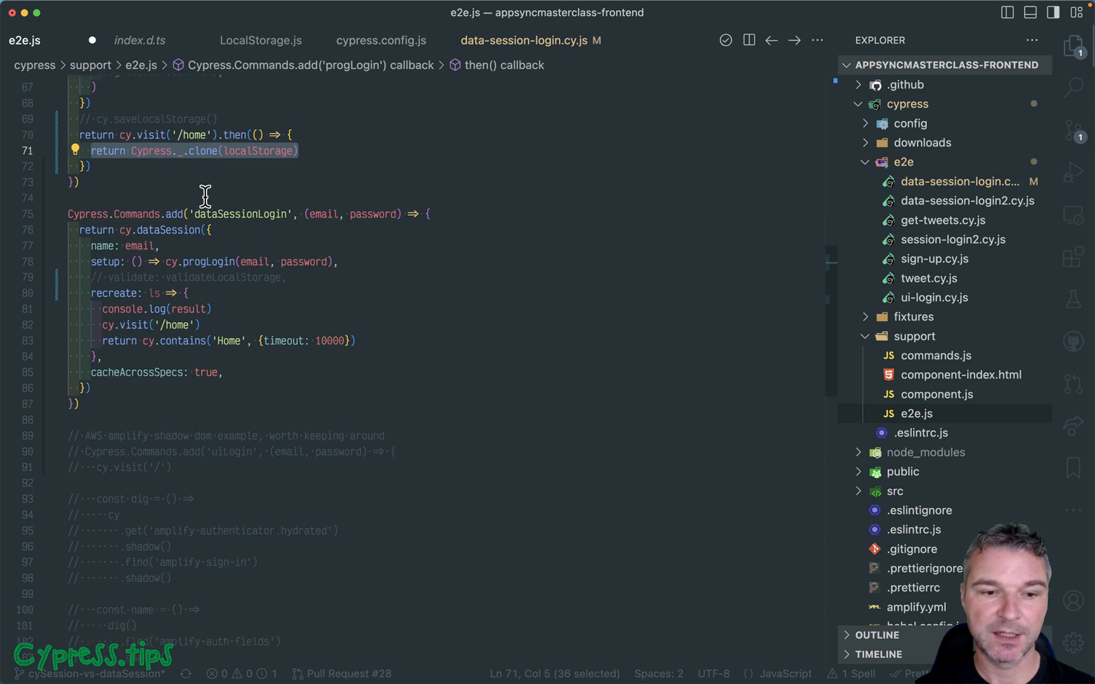
{"action": "left_click", "coordinate": [187, 309]}
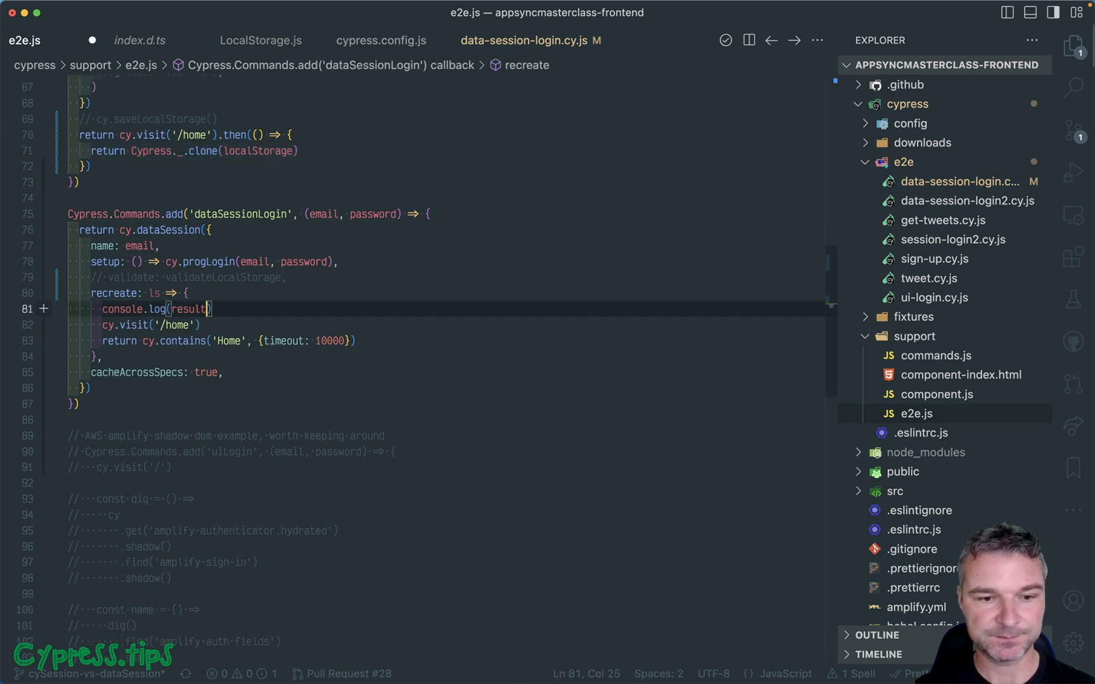
{"action": "type", "text": "ls"}
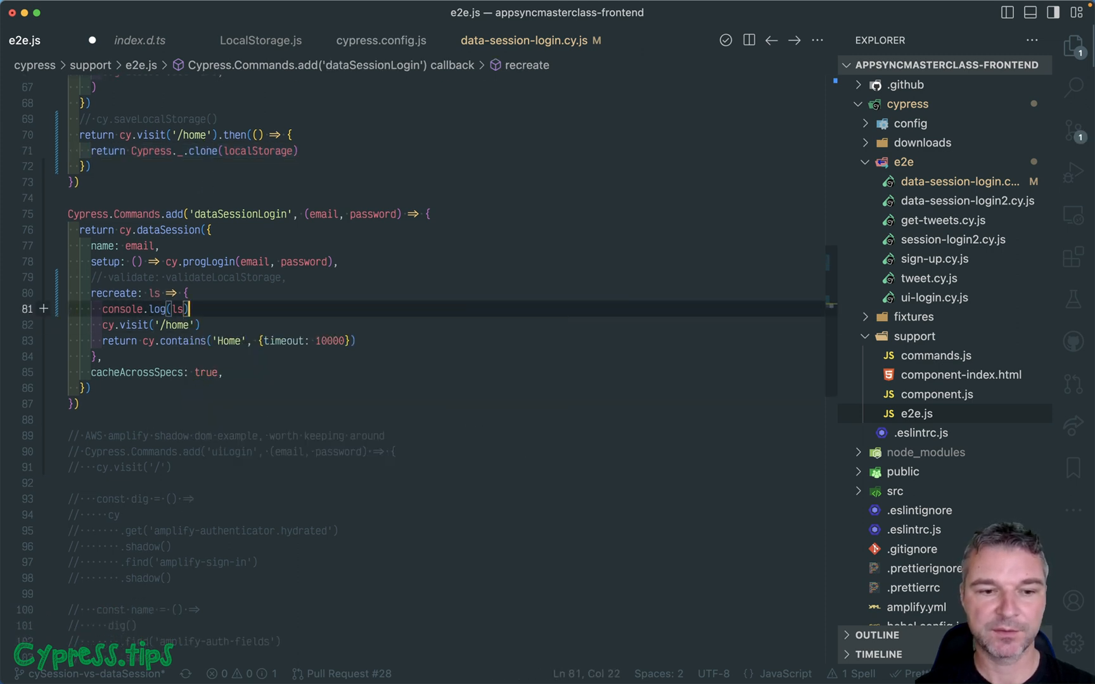
Add a for (const key in ls) loop setting localStorage[key] = ls[key]
{"action": "type", "text": "for ("}
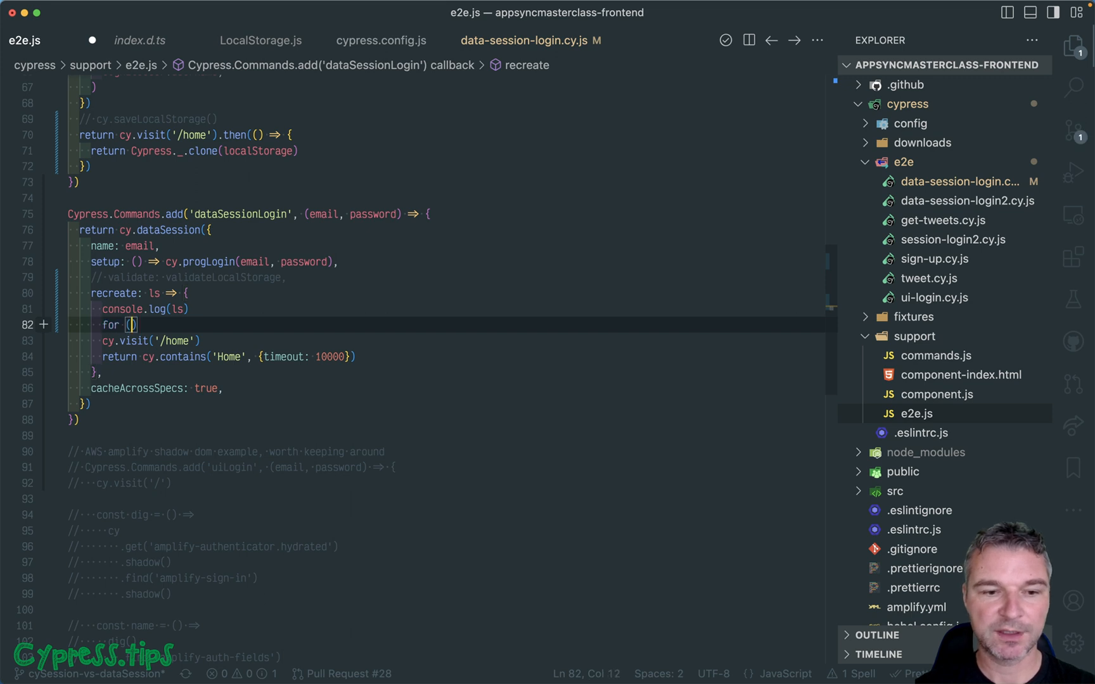
{"action": "type", "text": "const key"}
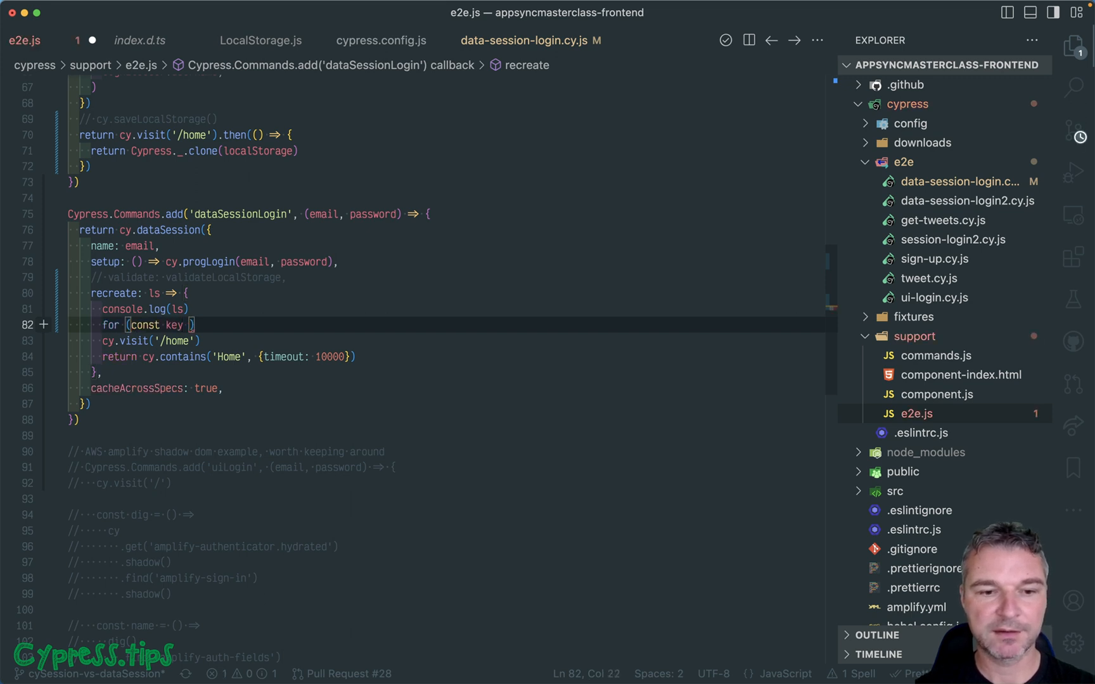
{"action": "type", "text": "in ls"}
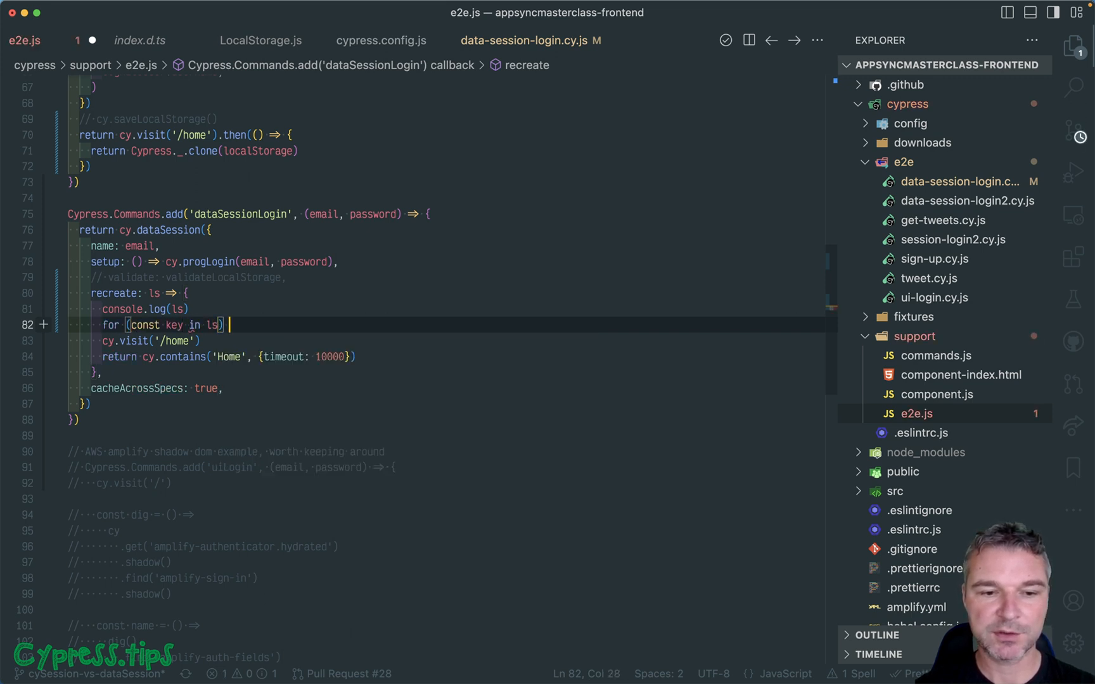
{"action": "type", "text": "localStorage[key"}
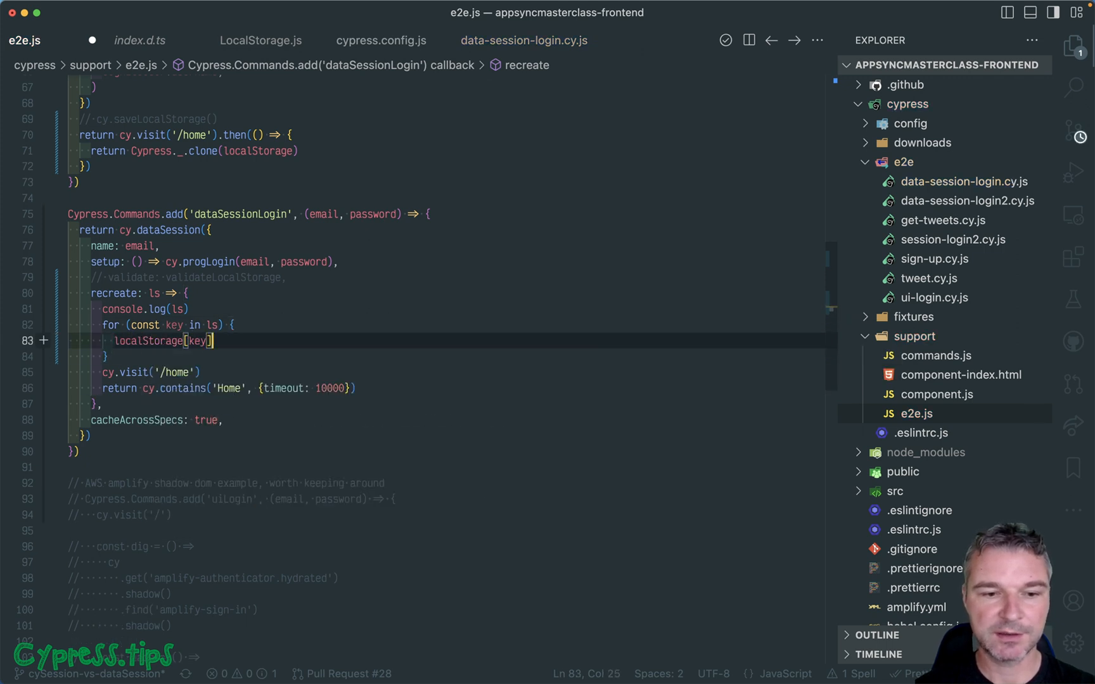
{"action": "type", "text": "= ls[k]"}
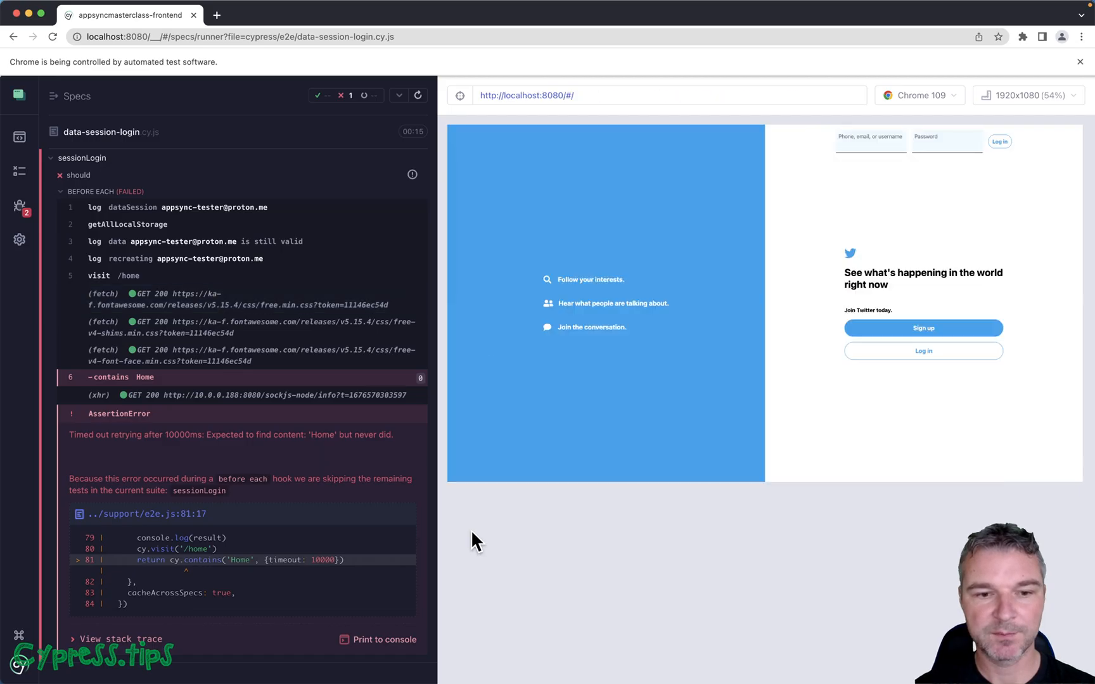
{"action": "mouse_move", "coordinate": [493, 449]}
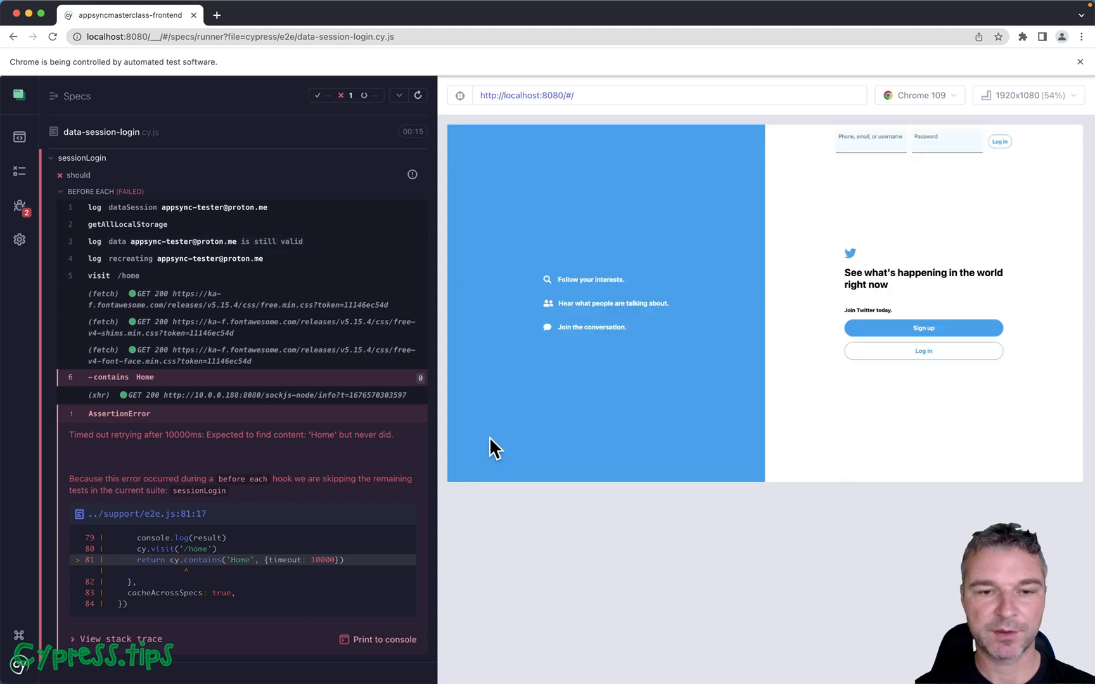
Rerun data-session-login.cy.js and watch the command log and console output
{"action": "left_click", "coordinate": [418, 95]}
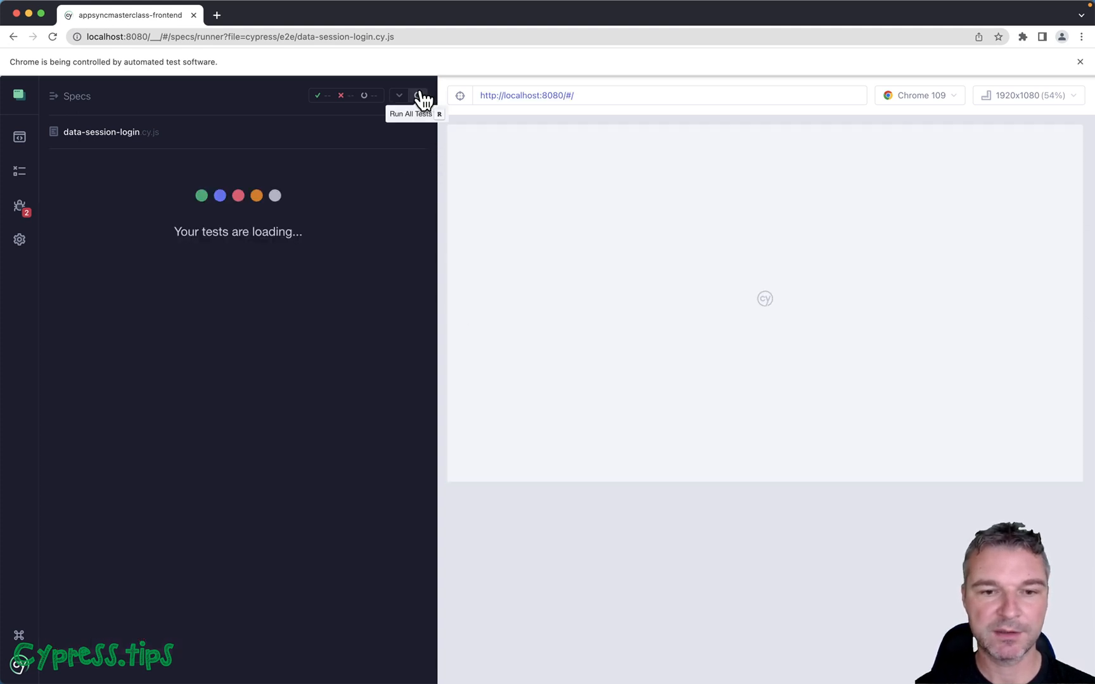
{"action": "left_click", "coordinate": [420, 95]}
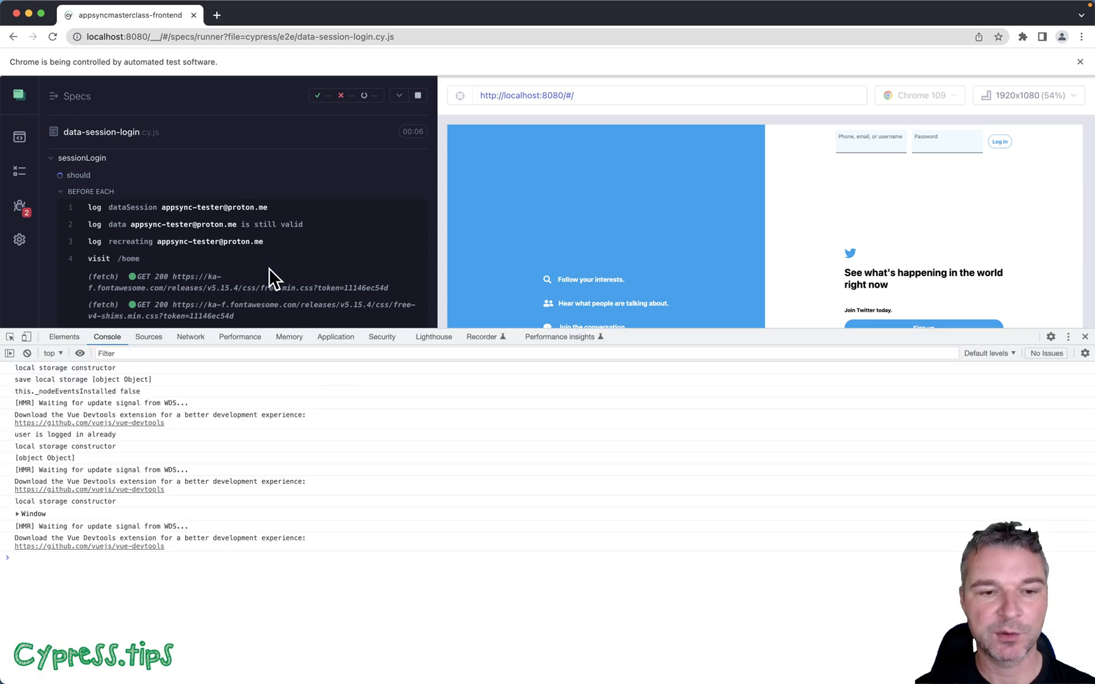
{"action": "mouse_move", "coordinate": [315, 234]}
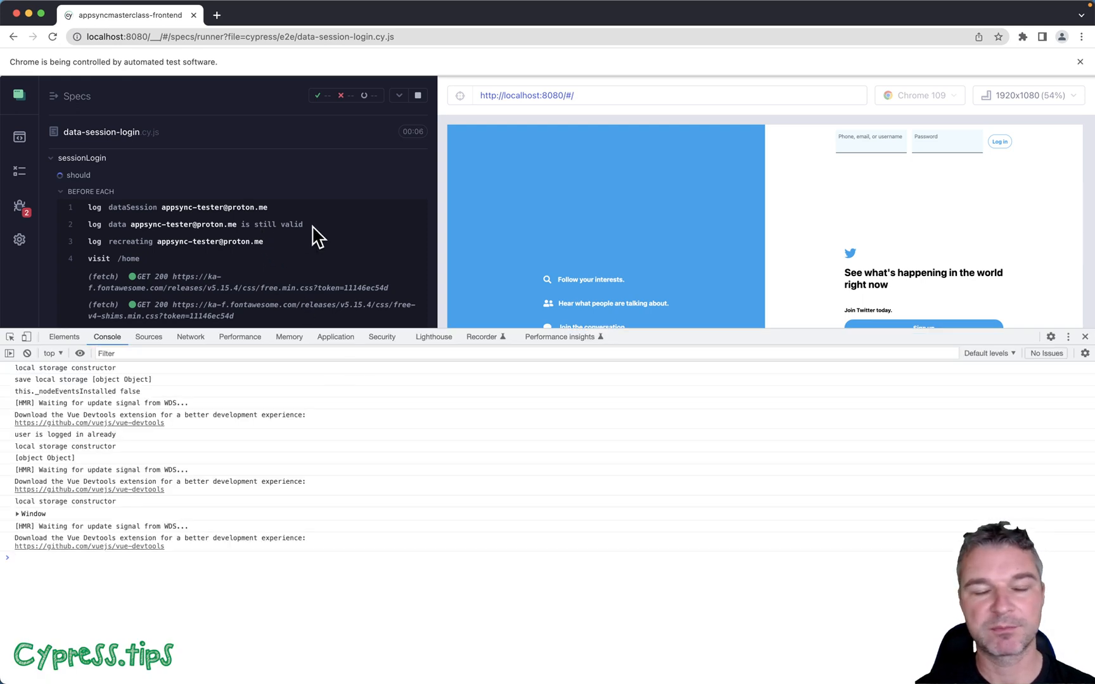
{"action": "mouse_move", "coordinate": [172, 439]}
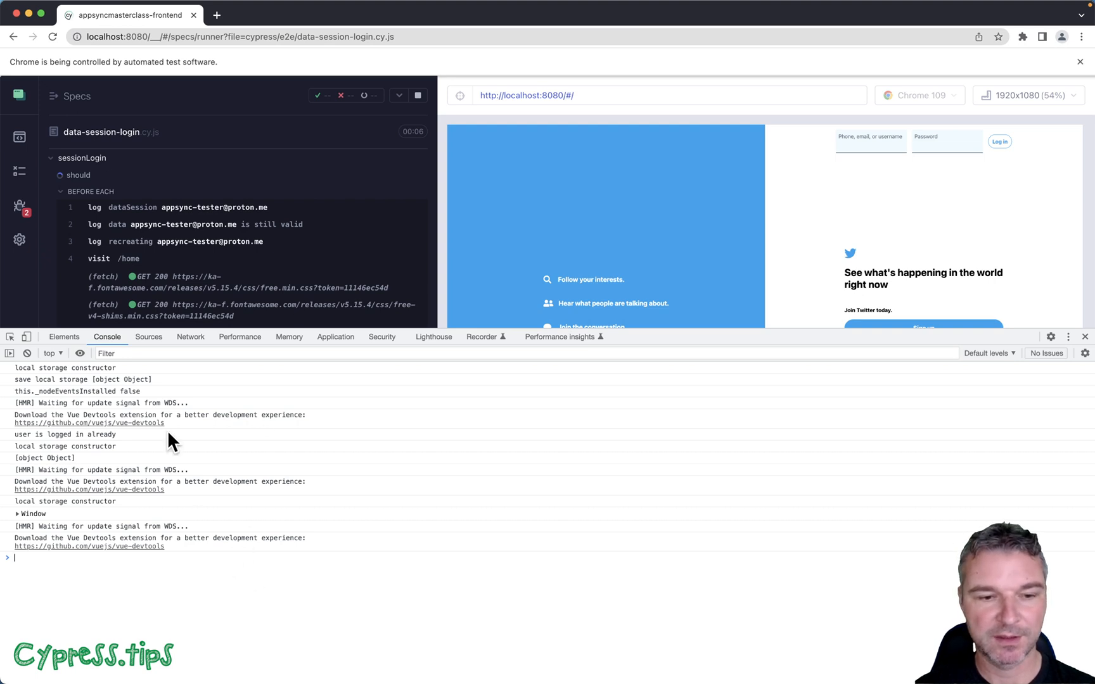
Clear the DevTools console and run Cypress.clearDataSessions()
{"action": "left_click", "coordinate": [27, 353]}
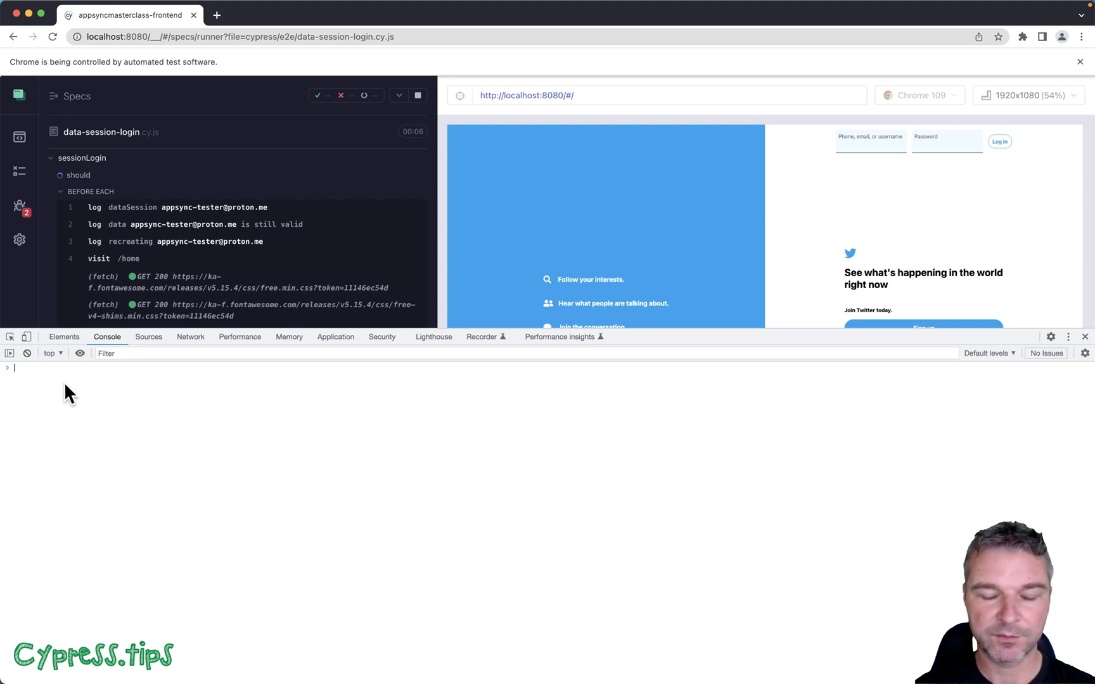
{"action": "type", "text": "Cypress.clearD"}
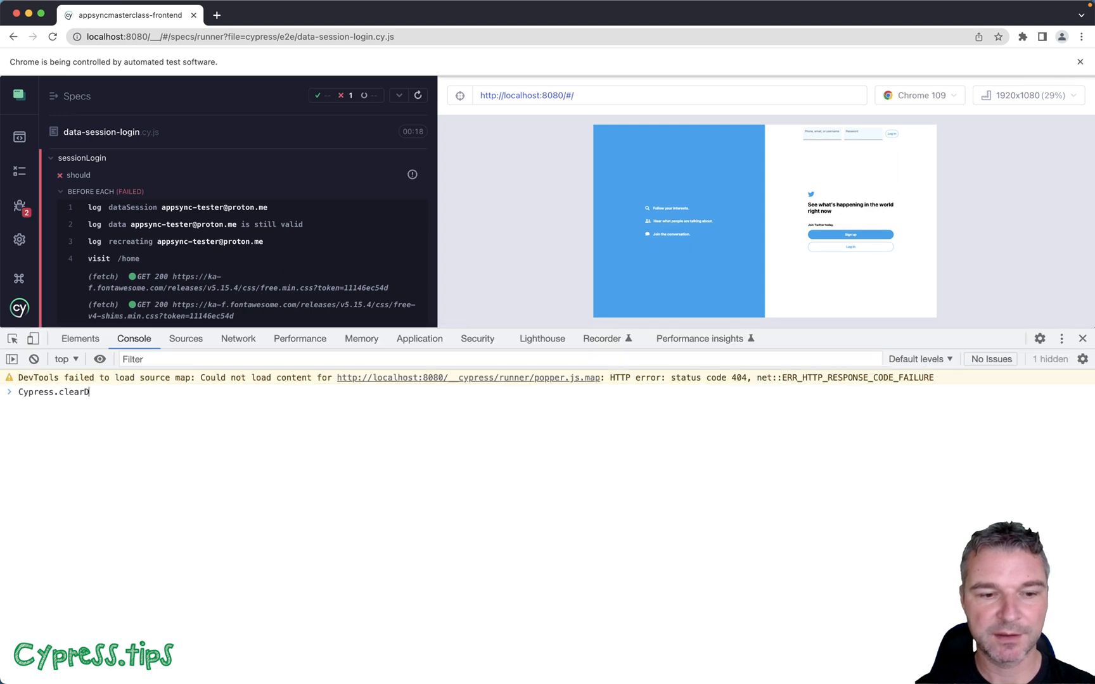
{"action": "type", "text": "ataSessions()"}
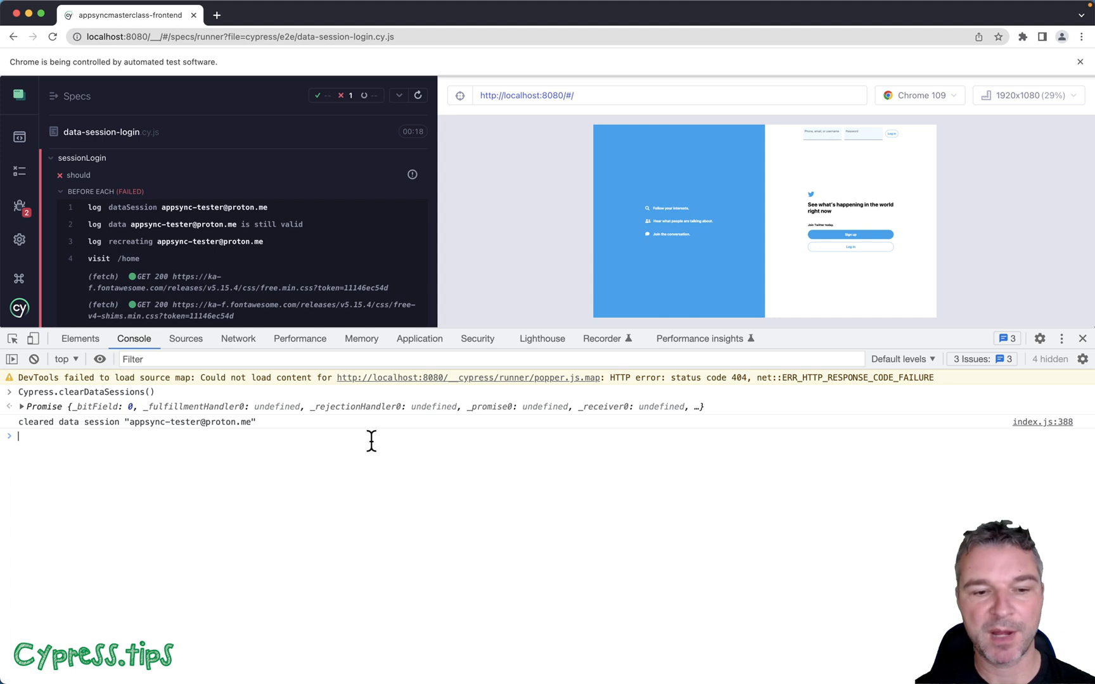
{"action": "mouse_move", "coordinate": [433, 133]}
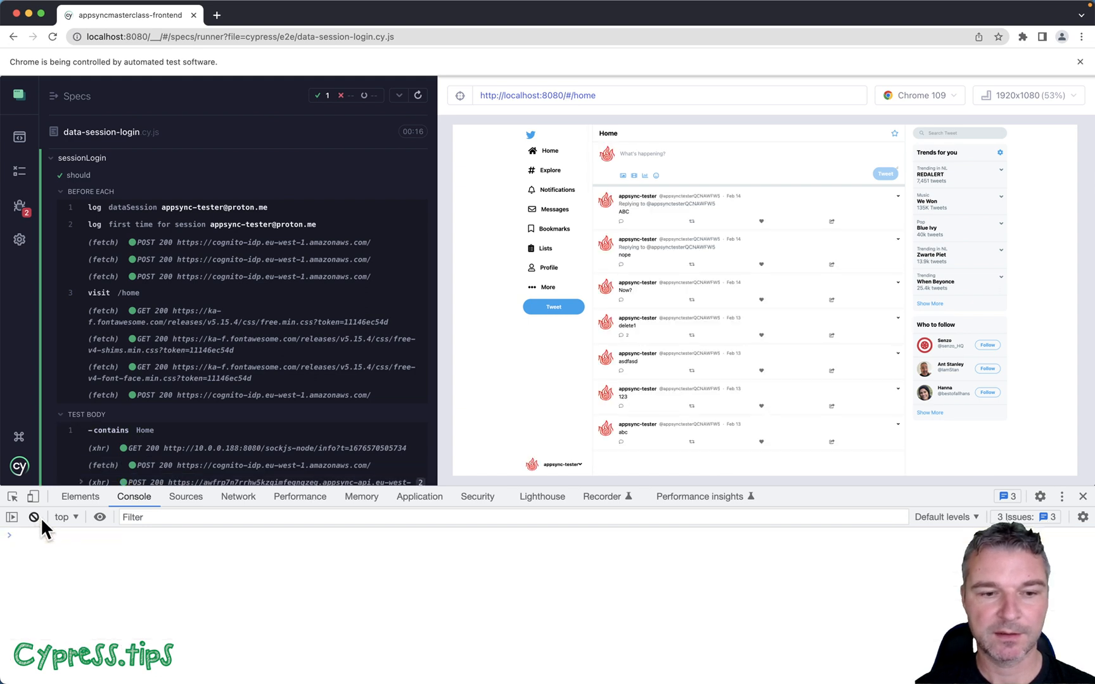
{"action": "mouse_move", "coordinate": [395, 237]}
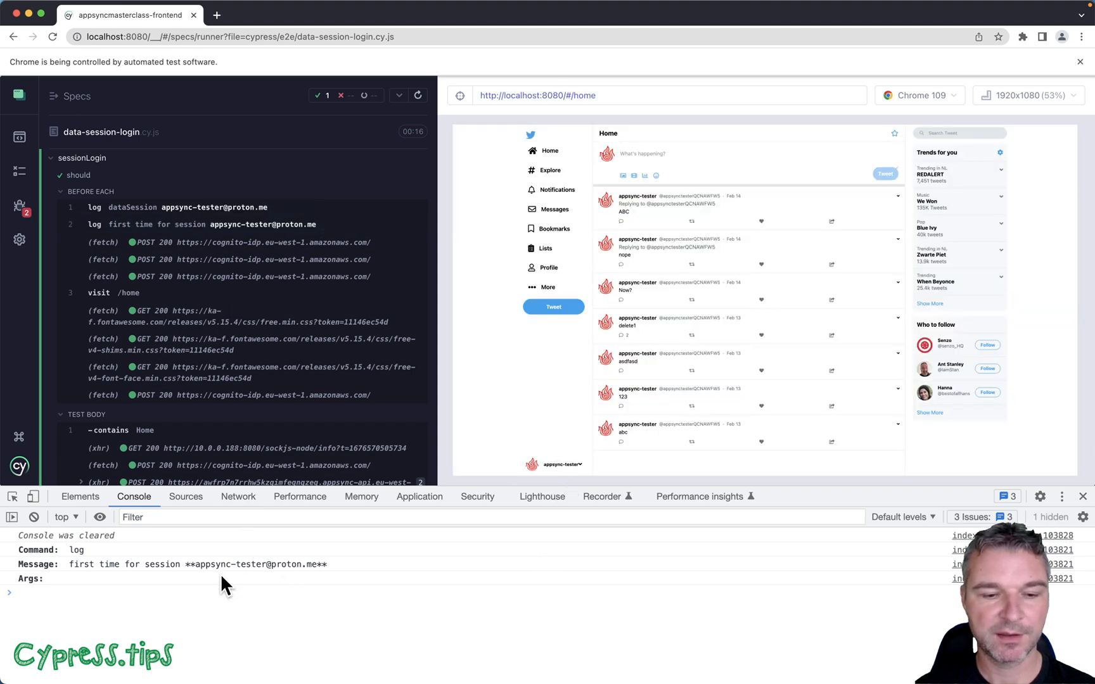
{"action": "type", "text": "c"}
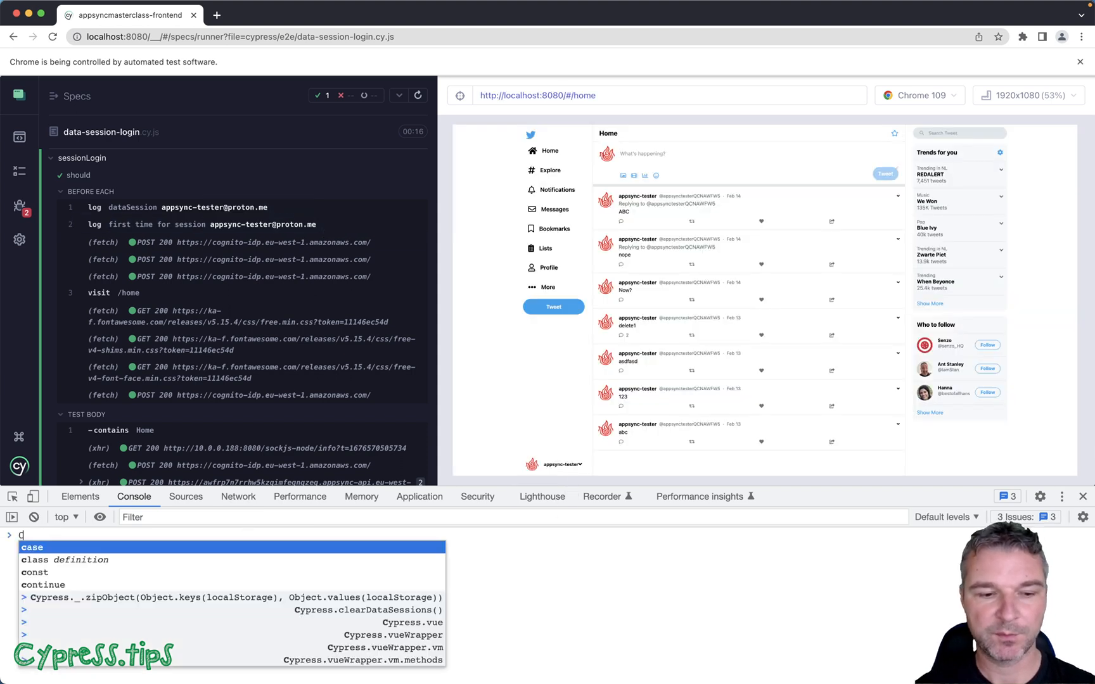
{"action": "type", "text": "Cypress._"}
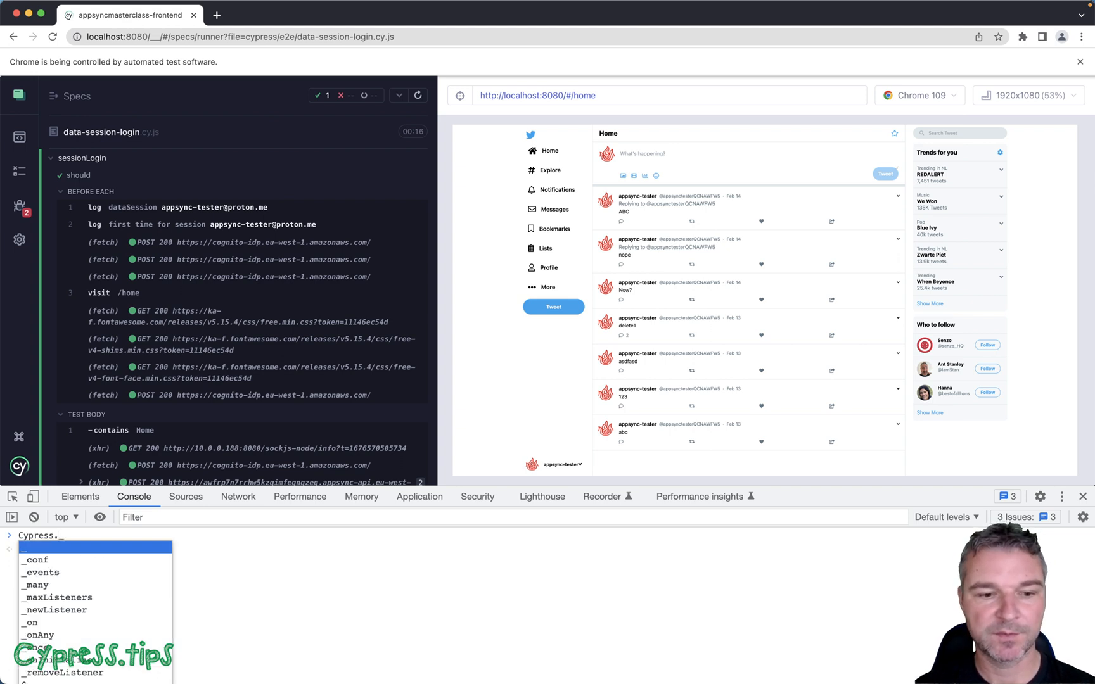
{"action": "type", "text": "getDataSession('"}
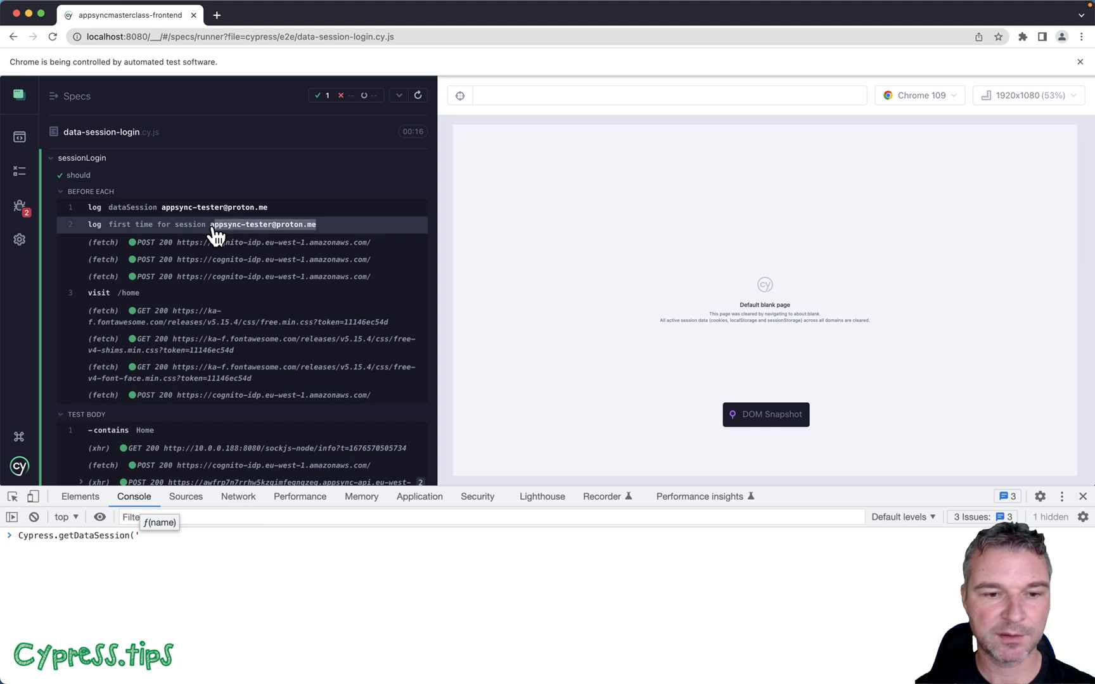
{"action": "left_click", "coordinate": [210, 224]}
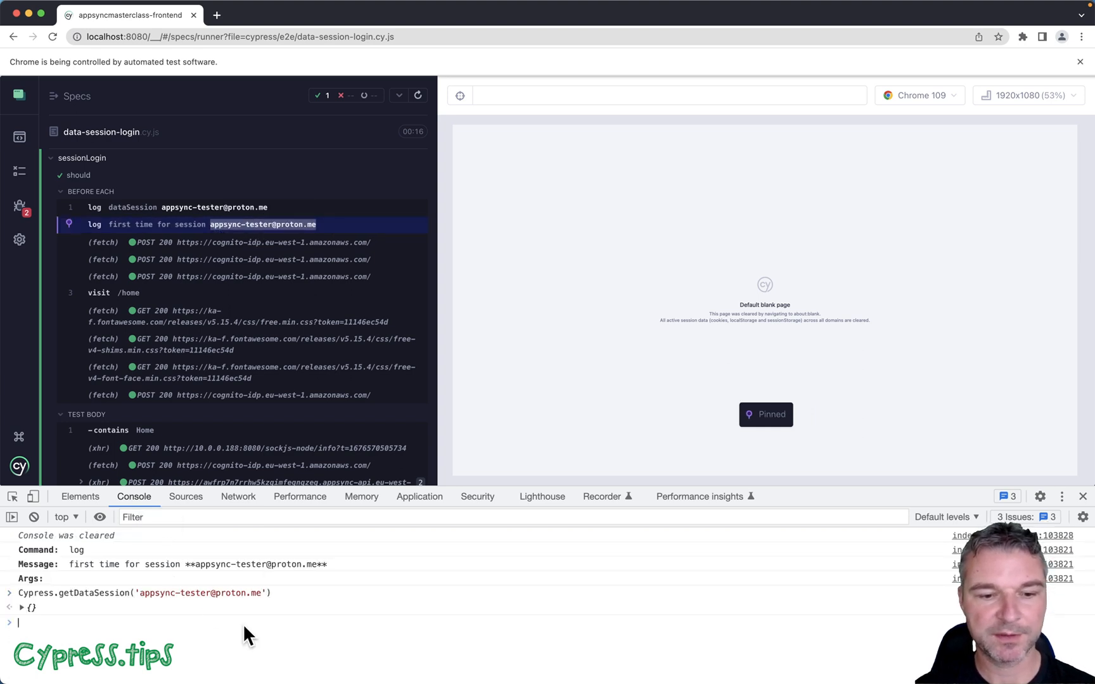
{"action": "mouse_move", "coordinate": [505, 371]}
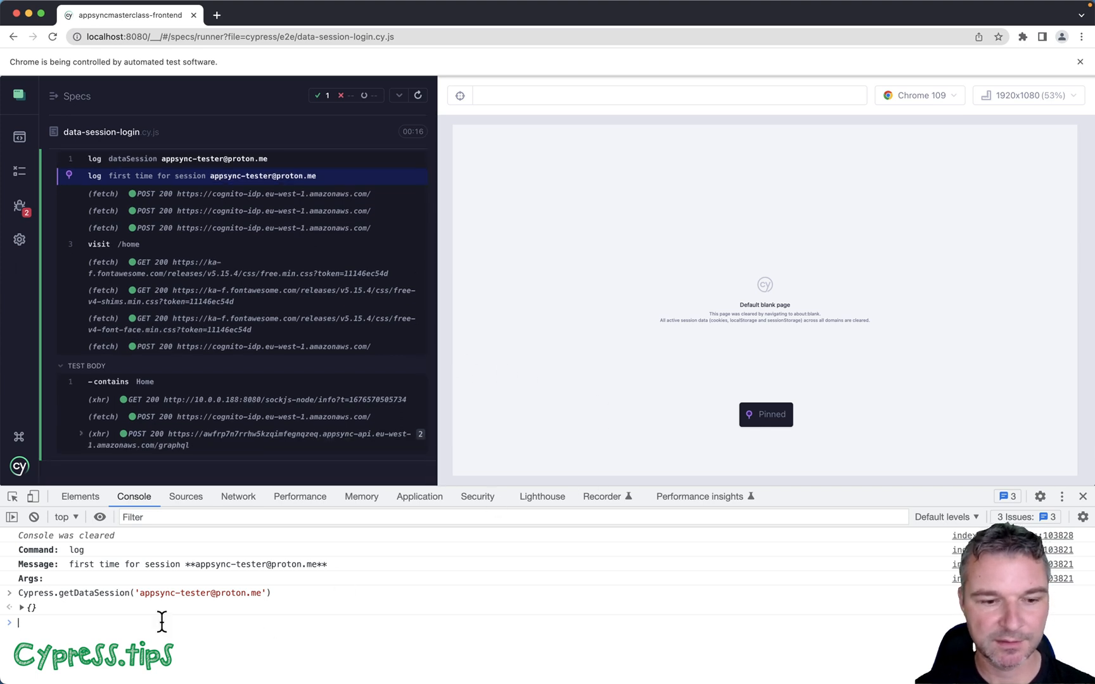
{"action": "type", "text": "Cypress."}
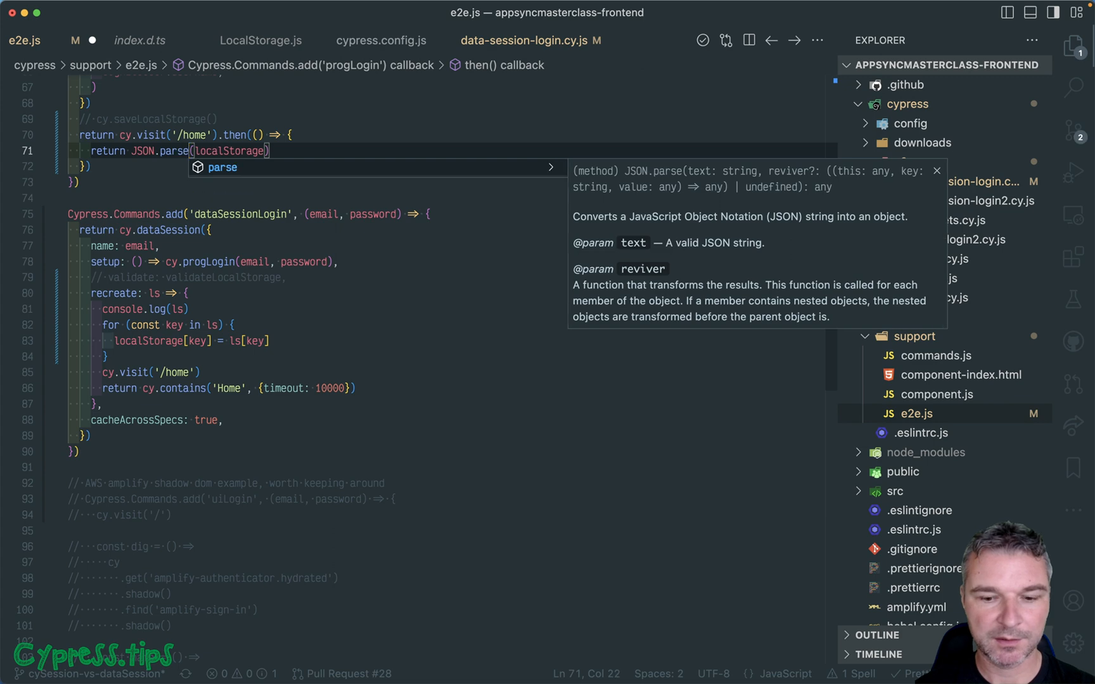
Change line 71 to return JSON.parse(JSON.stringify(localStorage))
{"action": "type", "text": "JSON.stringify"}
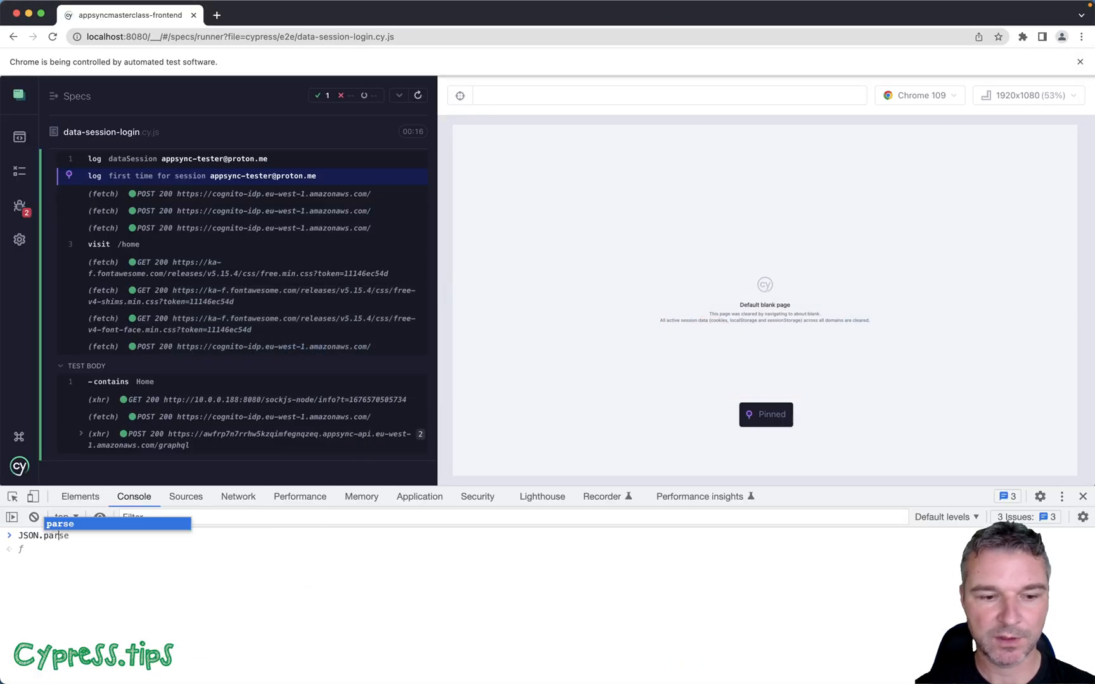
Evaluate JSON.parse(JSON.stringify(localStorage)) in the console, then clear the data sessions
{"action": "type", "text": "(JSON.stringify"}
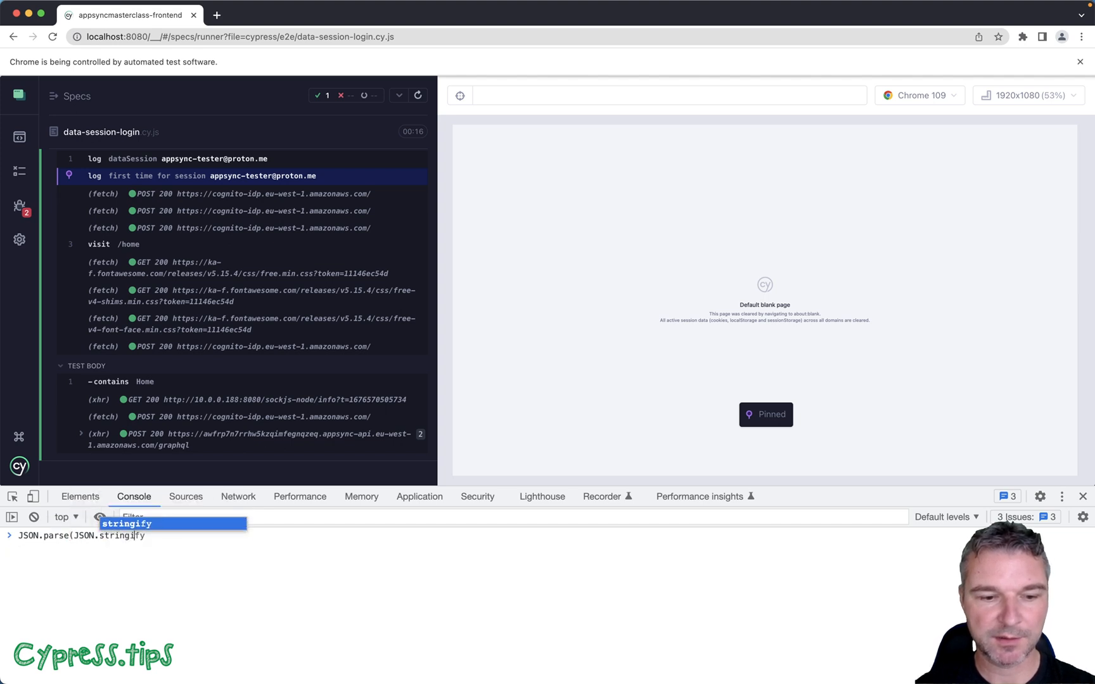
{"action": "type", "text": "(localStorage"}
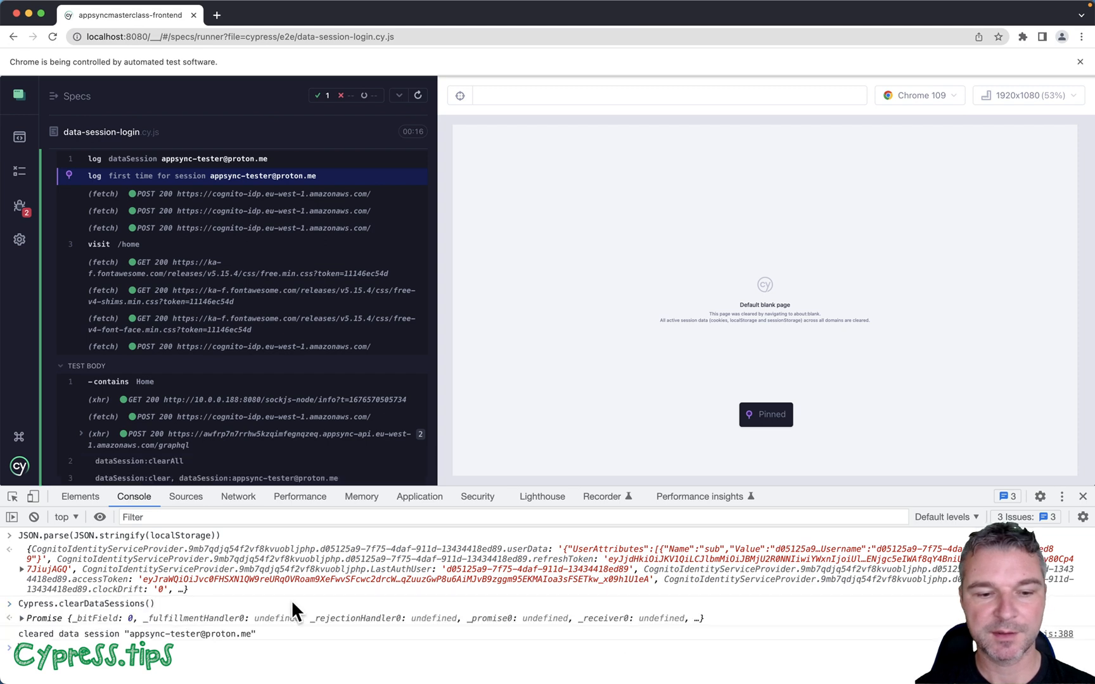
Rerun the spec, confirm getDataSession returns the Cognito tokens, and close DevTools
{"action": "left_click", "coordinate": [417, 95]}
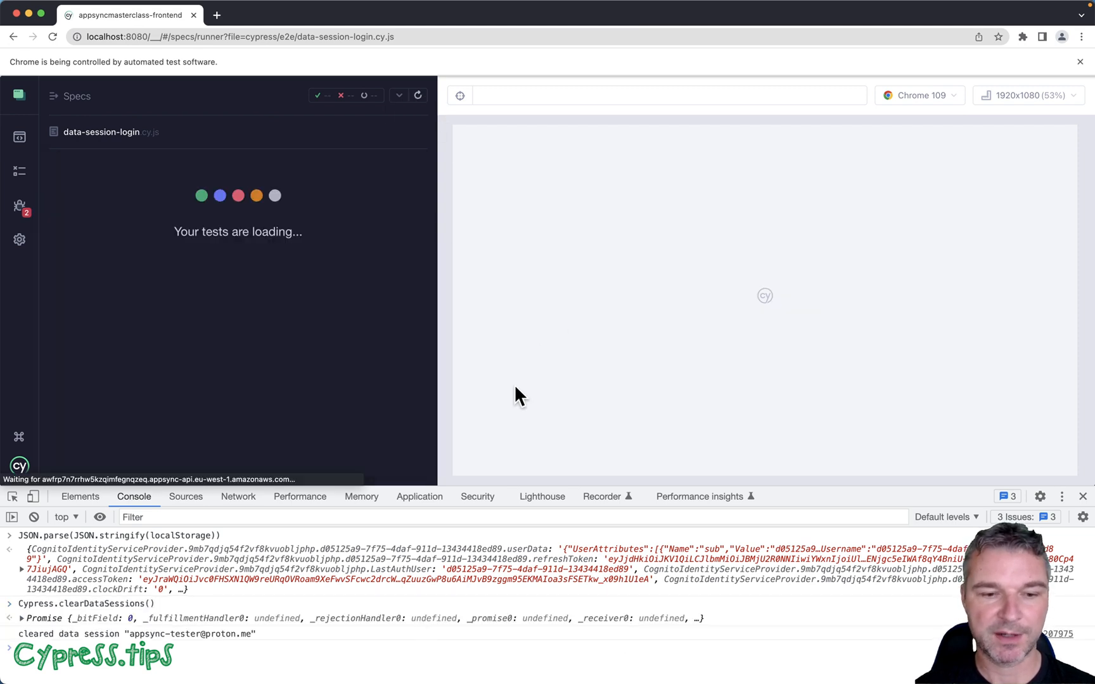
{"action": "left_click", "coordinate": [33, 517]}
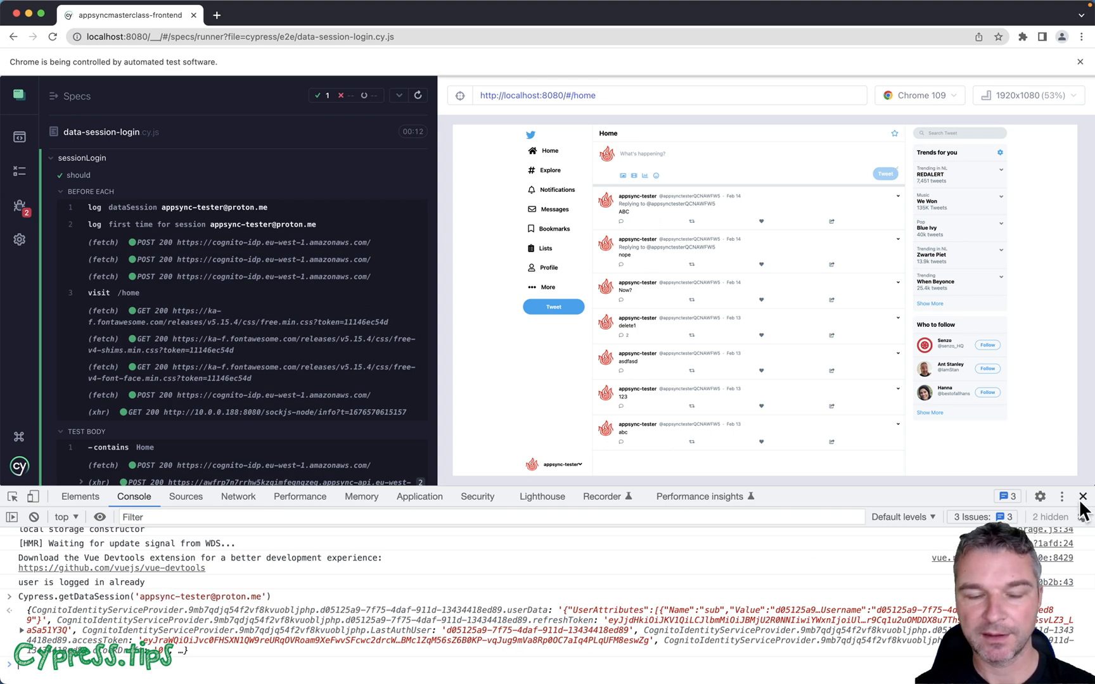
{"action": "left_click", "coordinate": [1083, 497]}
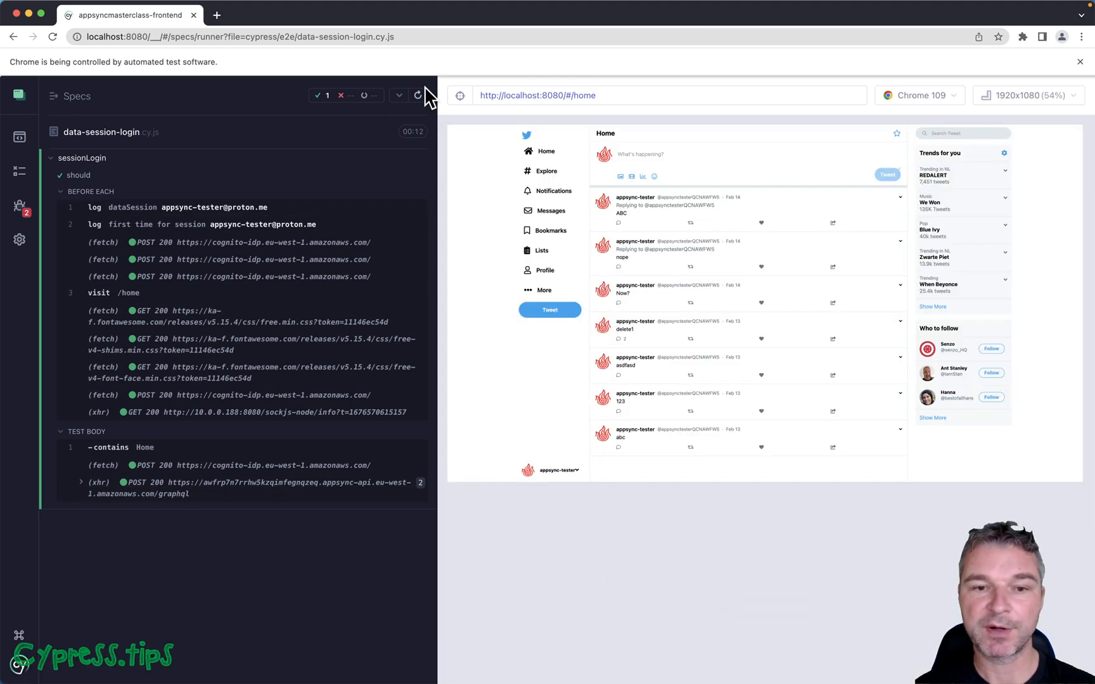
{"action": "left_click", "coordinate": [418, 96]}
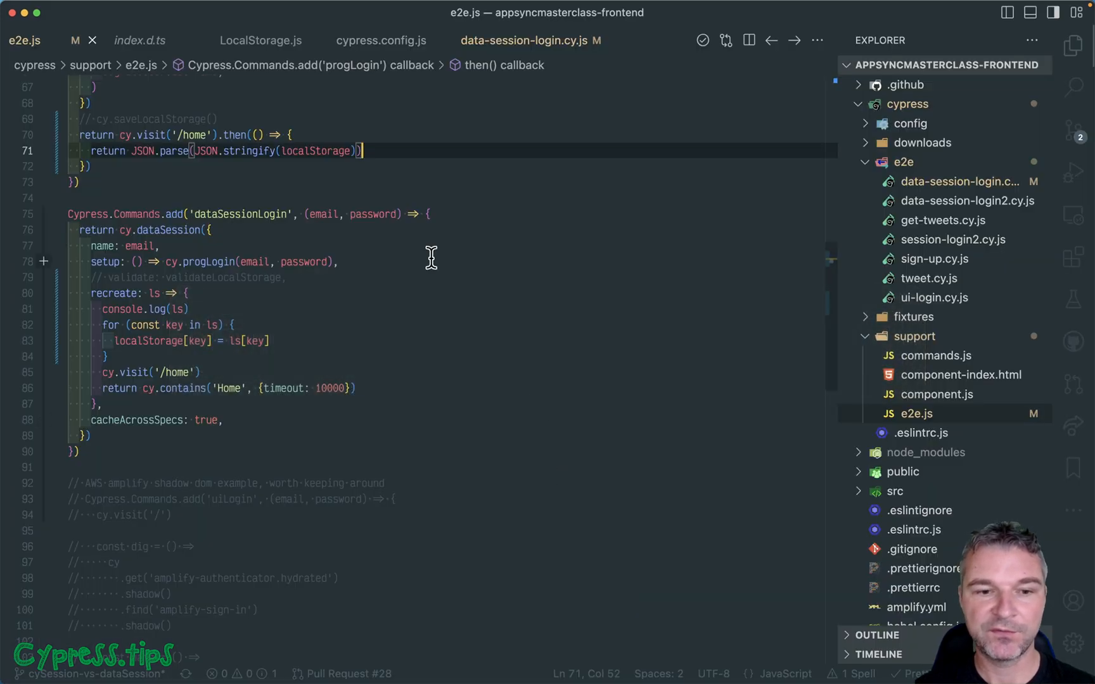
{"action": "mouse_move", "coordinate": [347, 275]}
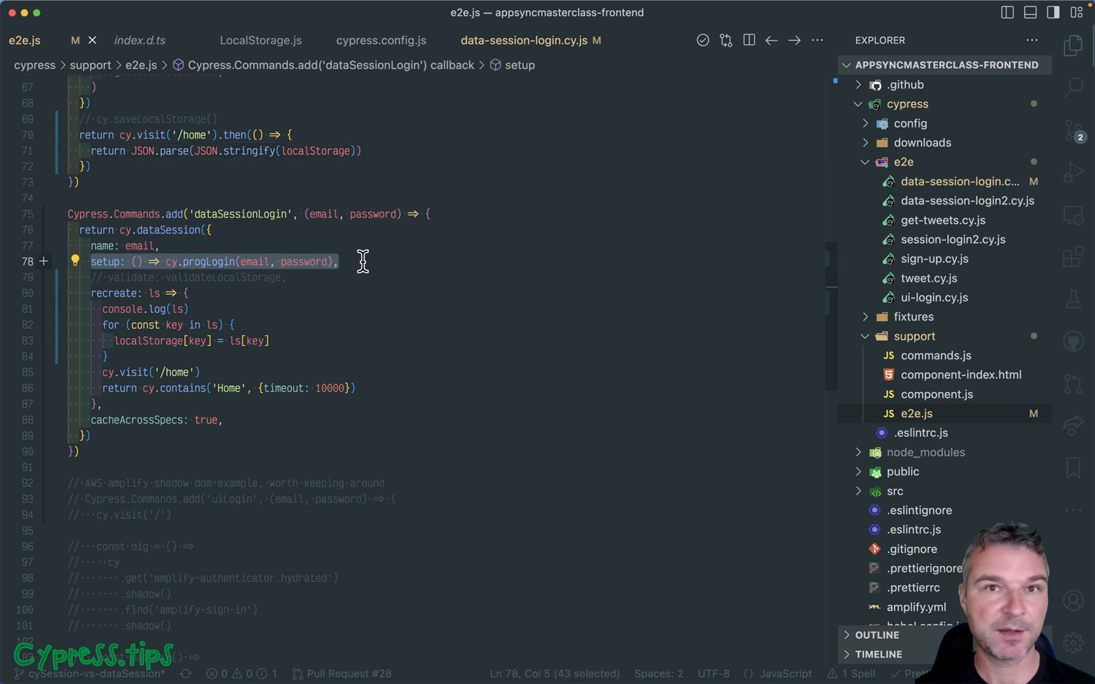
{"action": "mouse_move", "coordinate": [312, 286]}
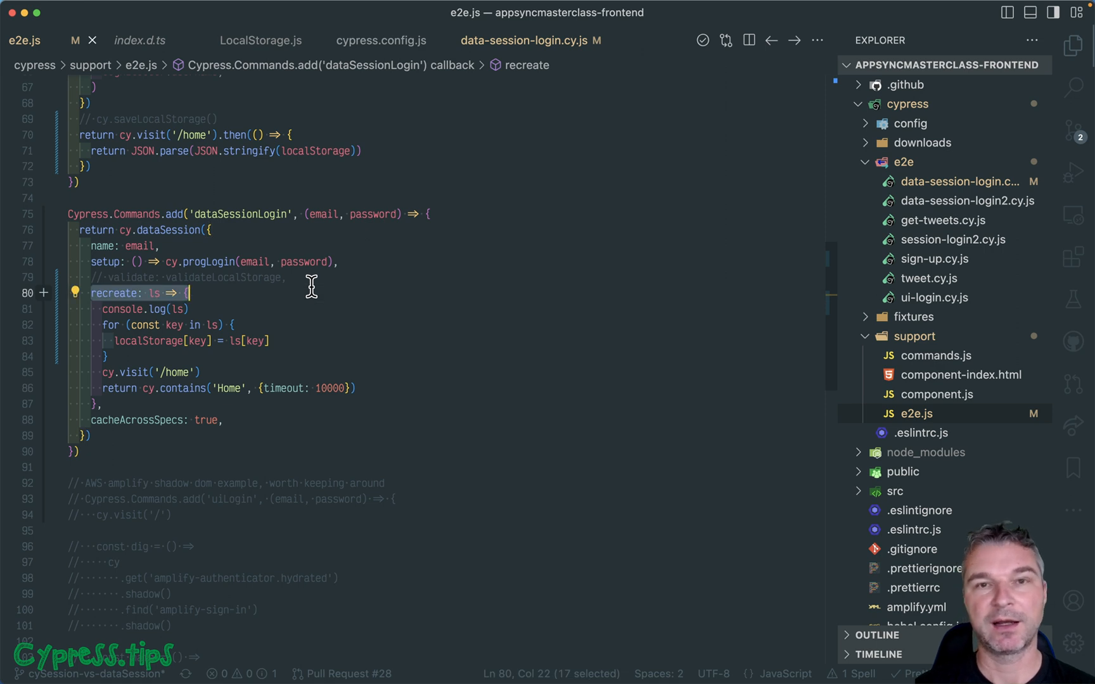
{"action": "mouse_move", "coordinate": [300, 373]}
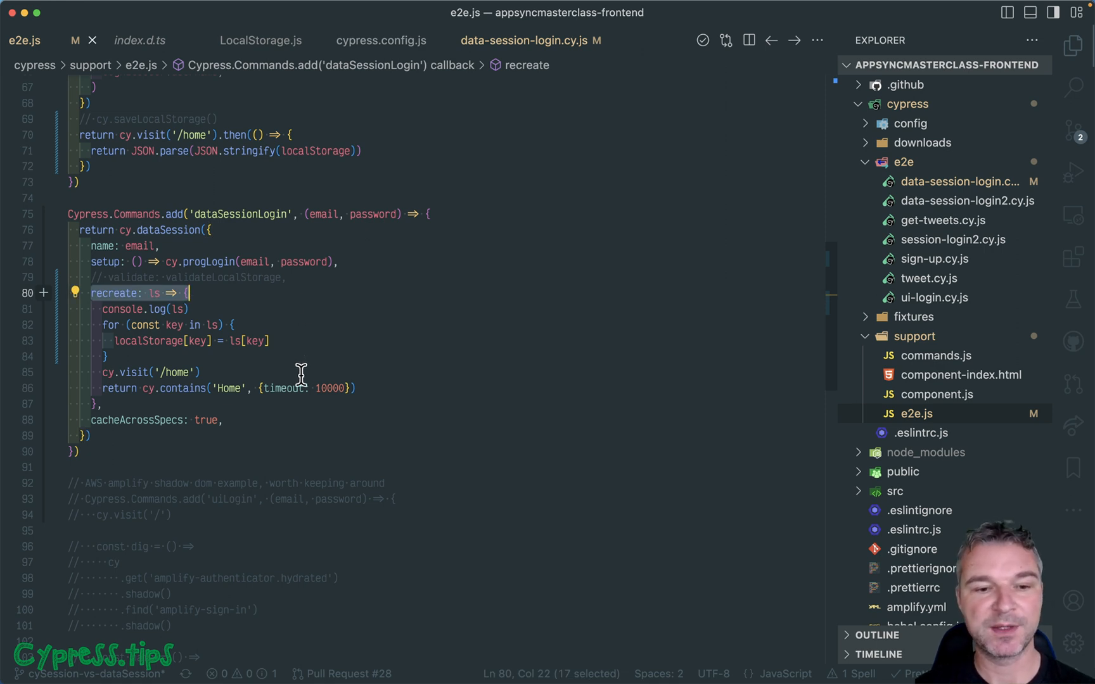